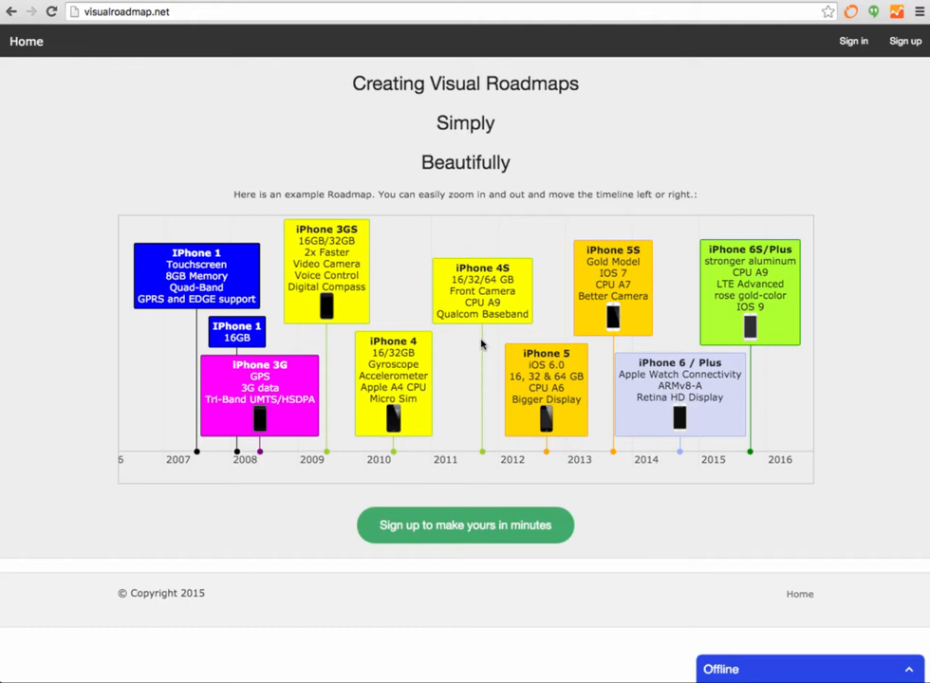
mouse_move(498, 399)
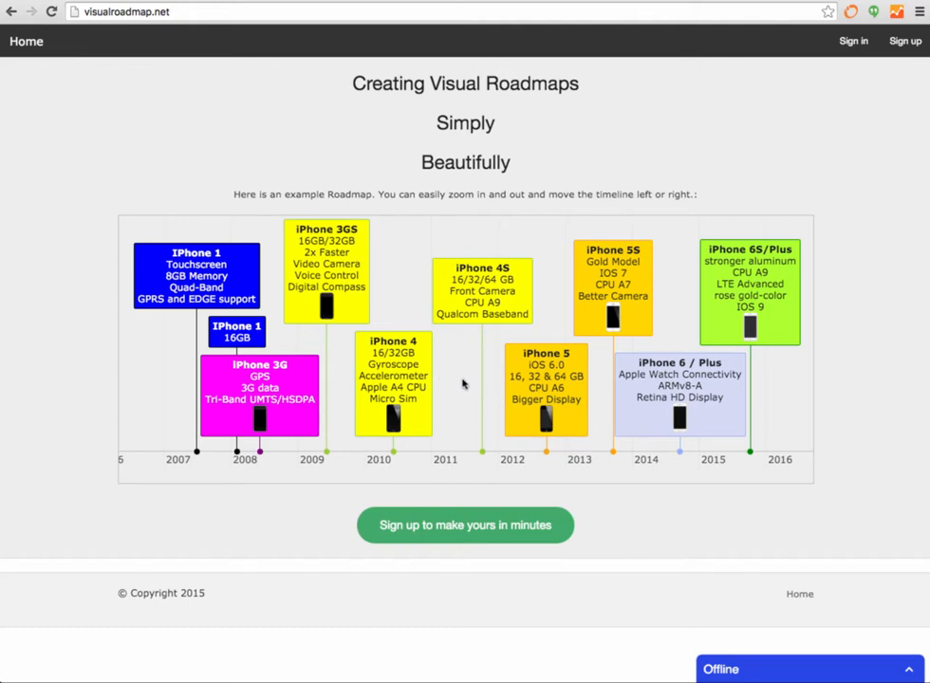
mouse_move(399, 427)
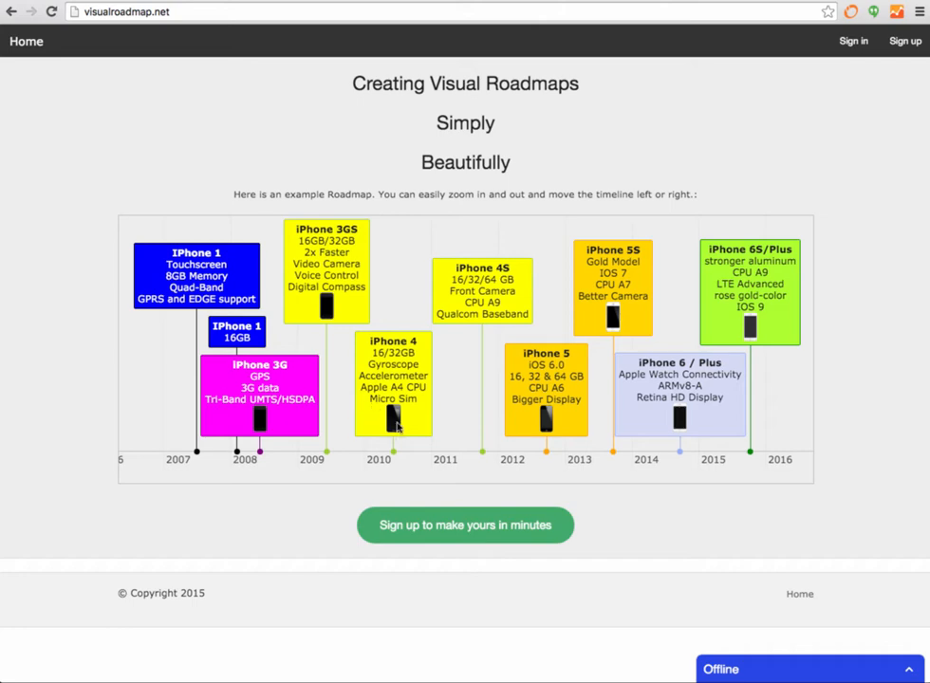
mouse_move(451, 429)
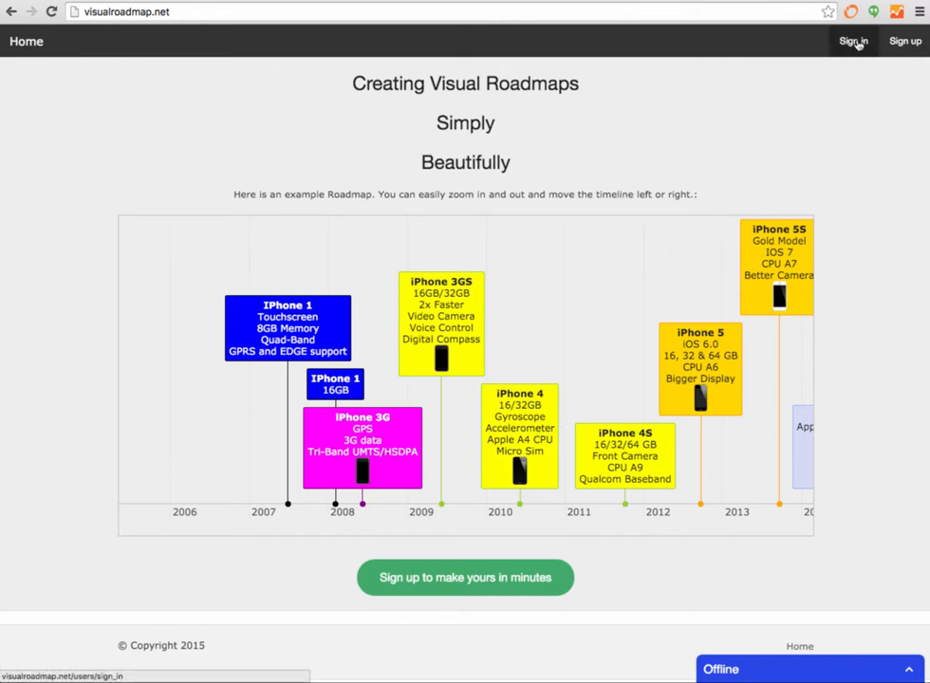
- Sign in to the visualroadmap.net account with email and password
click(854, 42)
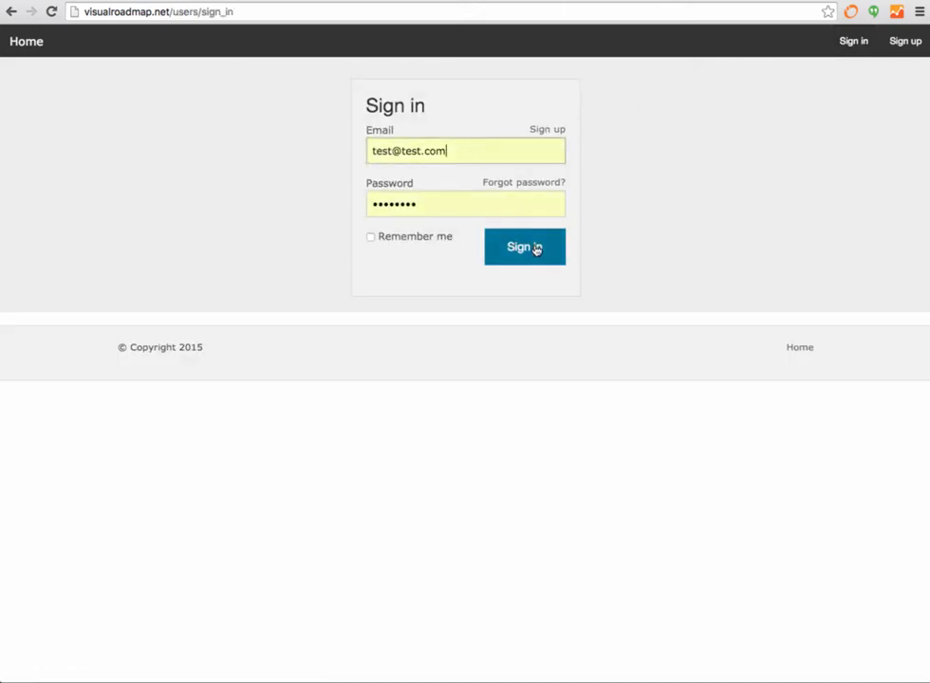
click(523, 246)
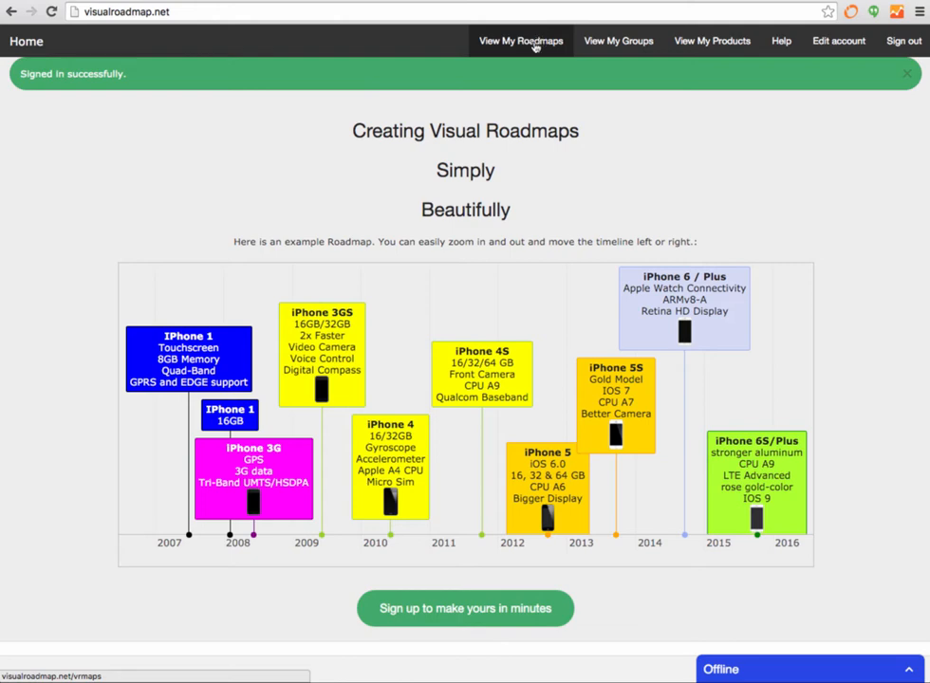
- Check My Roadmaps, My Groups and My Products are all empty, ending on the roadmaps list
click(520, 42)
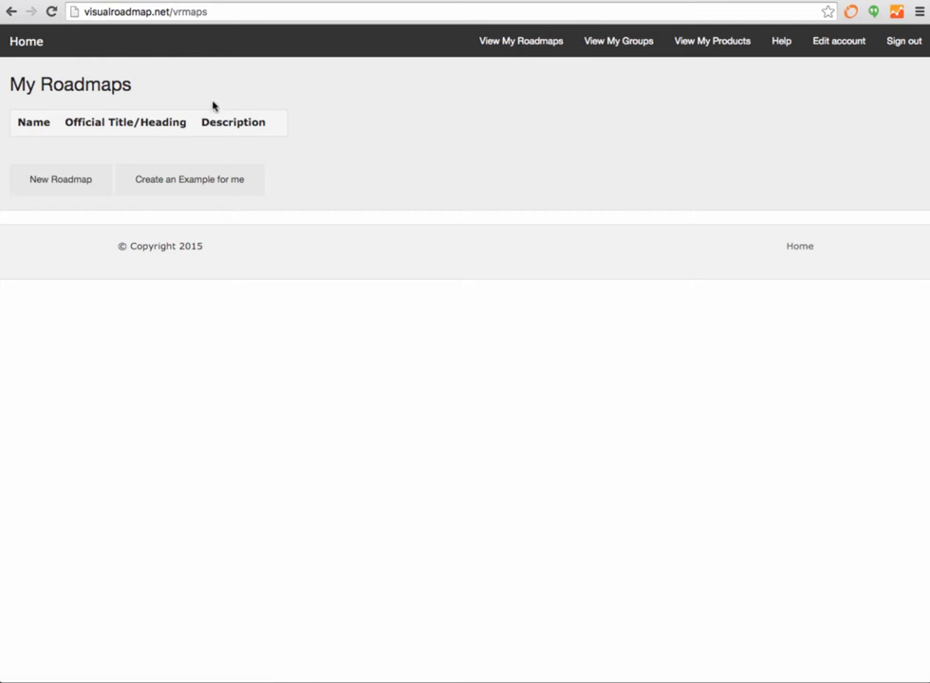
mouse_move(121, 112)
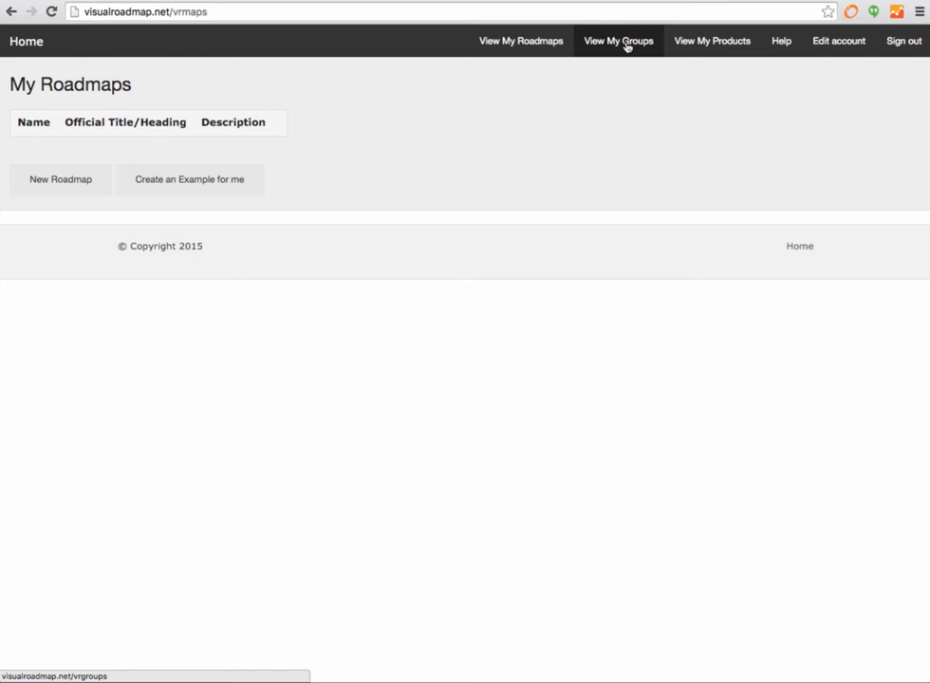
click(619, 41)
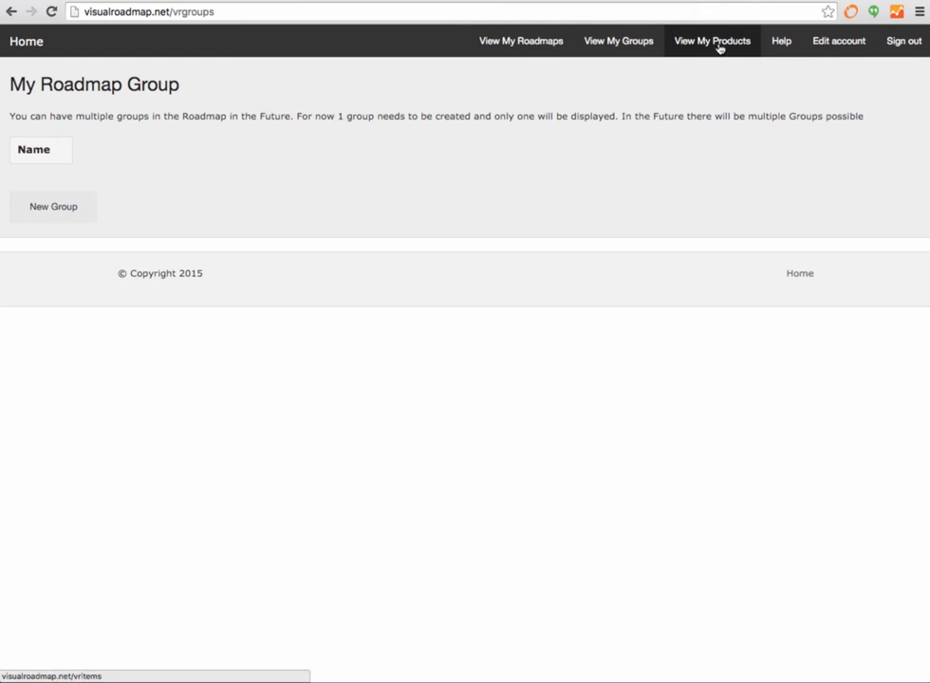
click(712, 41)
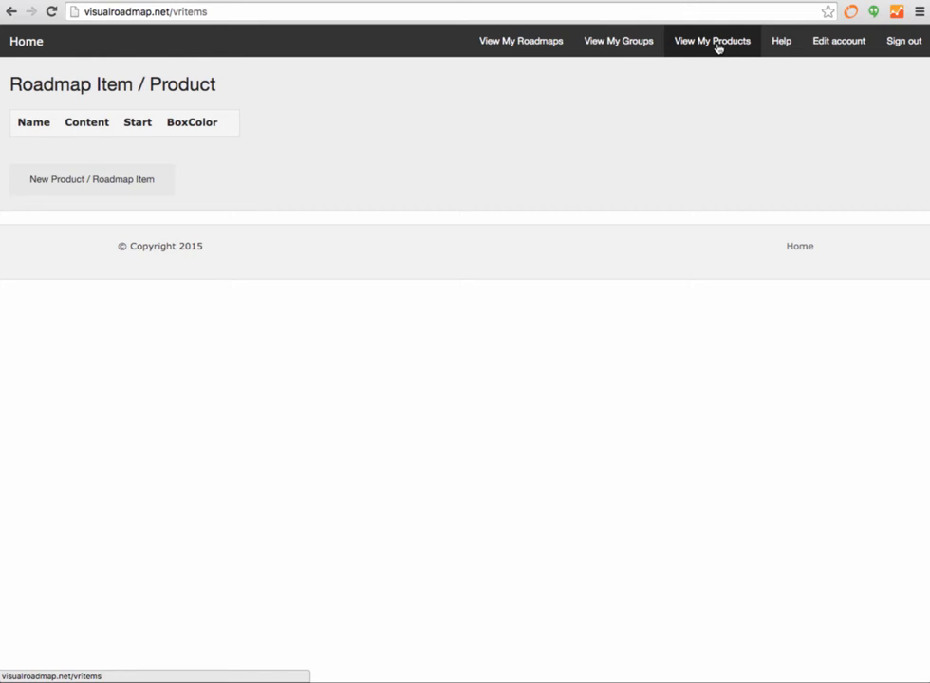
click(521, 42)
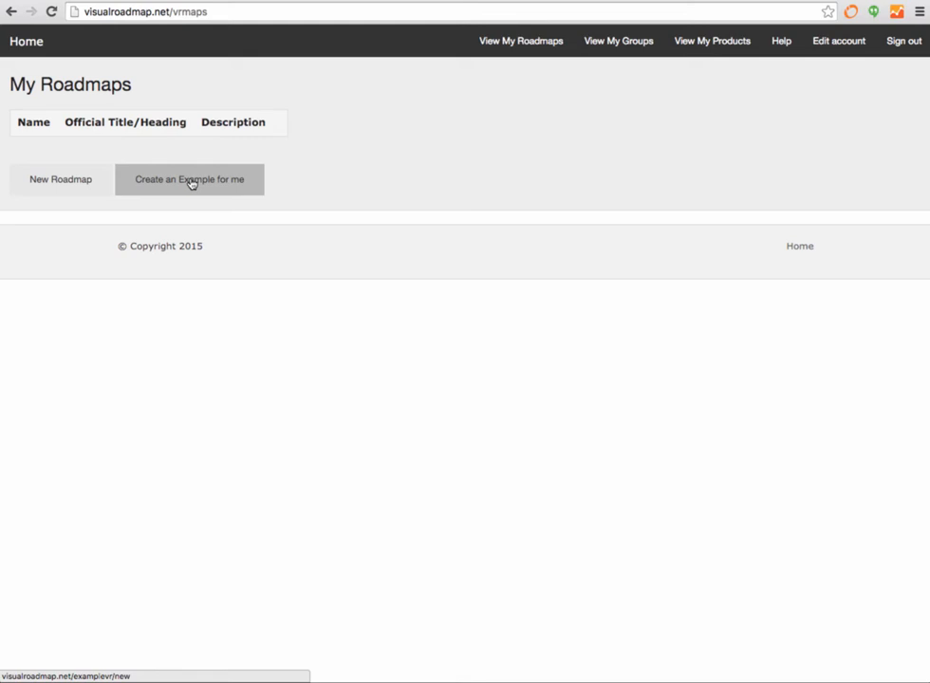
- Generate an example roadmap with products Product1, Product2 and Product3
click(190, 179)
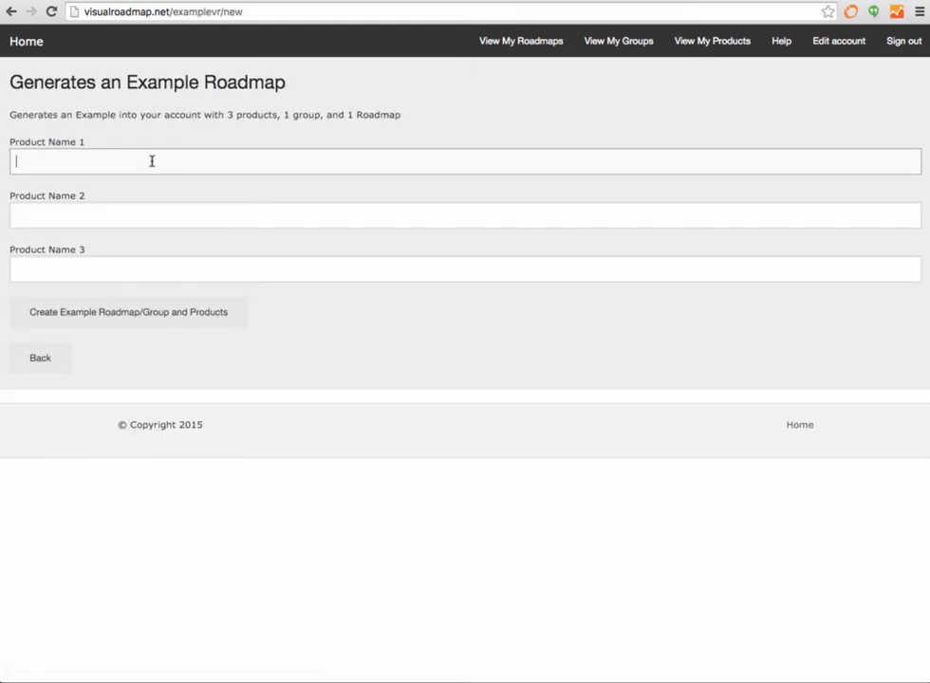
text(Prod)
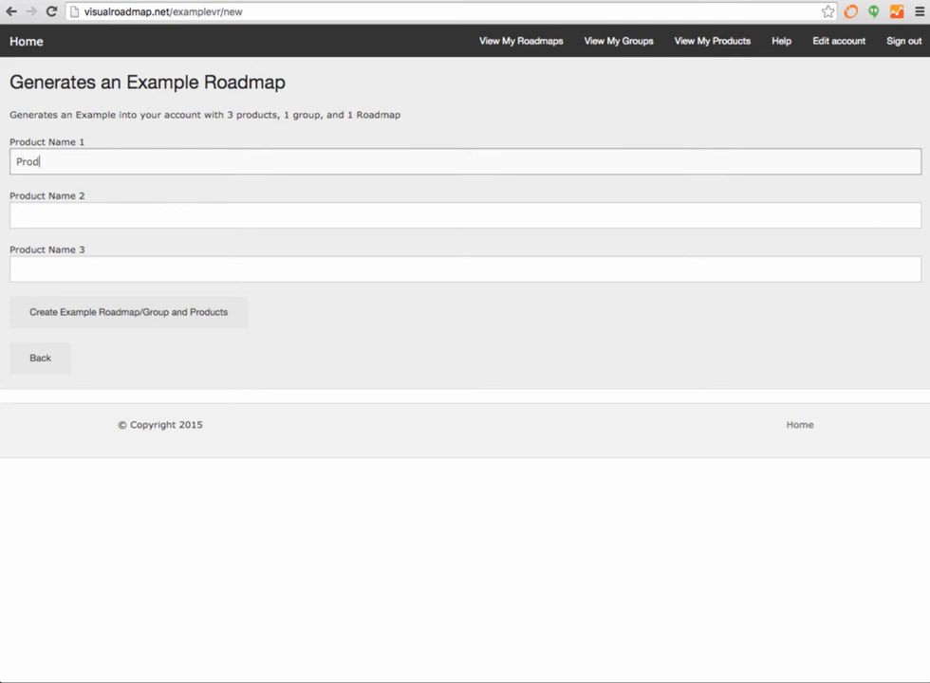
text(uct1)
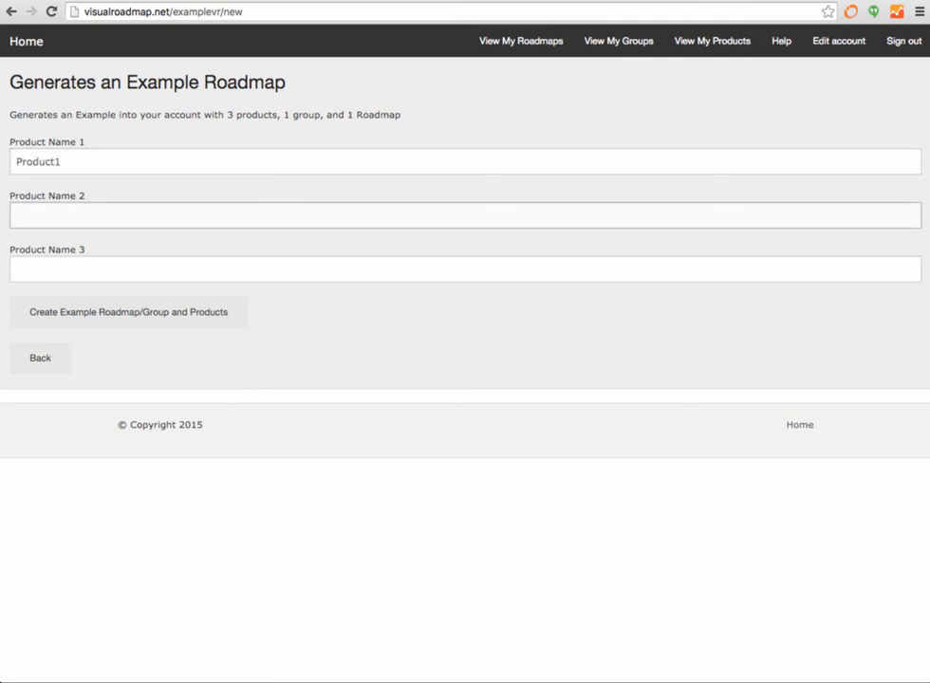
text(Product2)
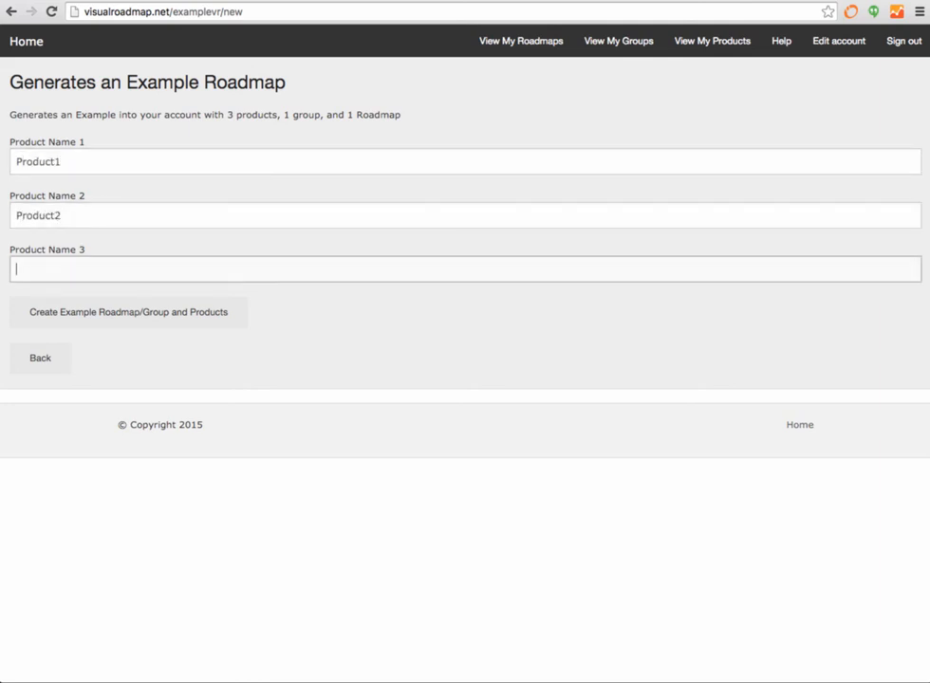
text(Product3)
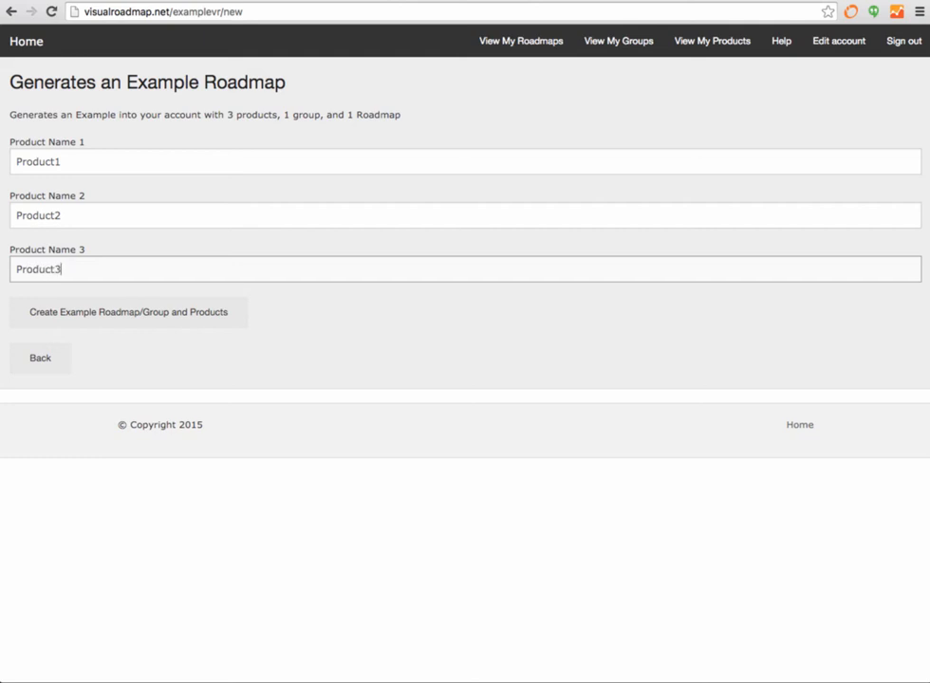
click(129, 312)
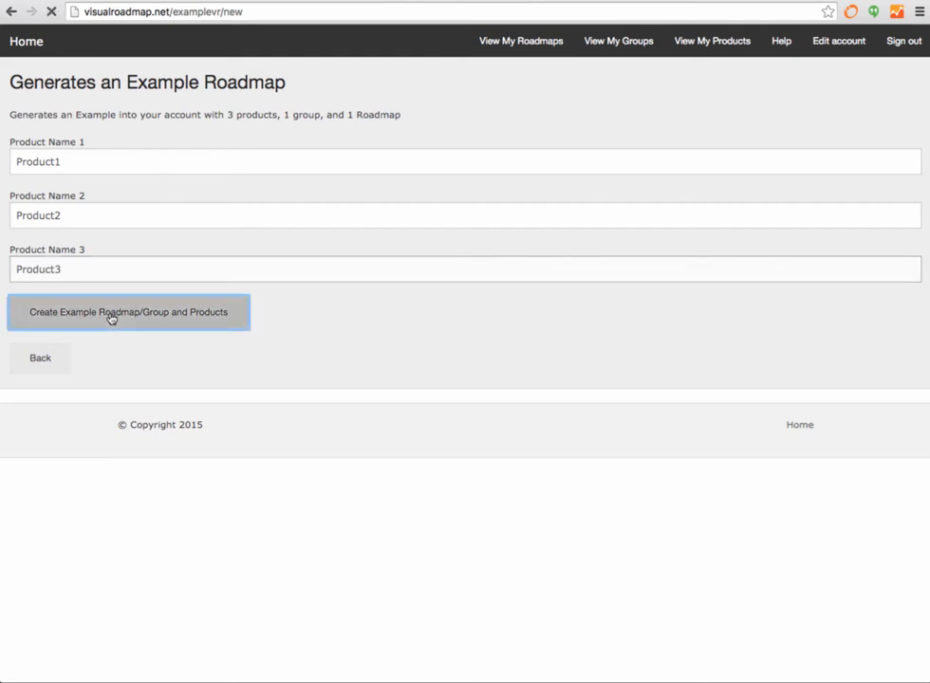
click(129, 311)
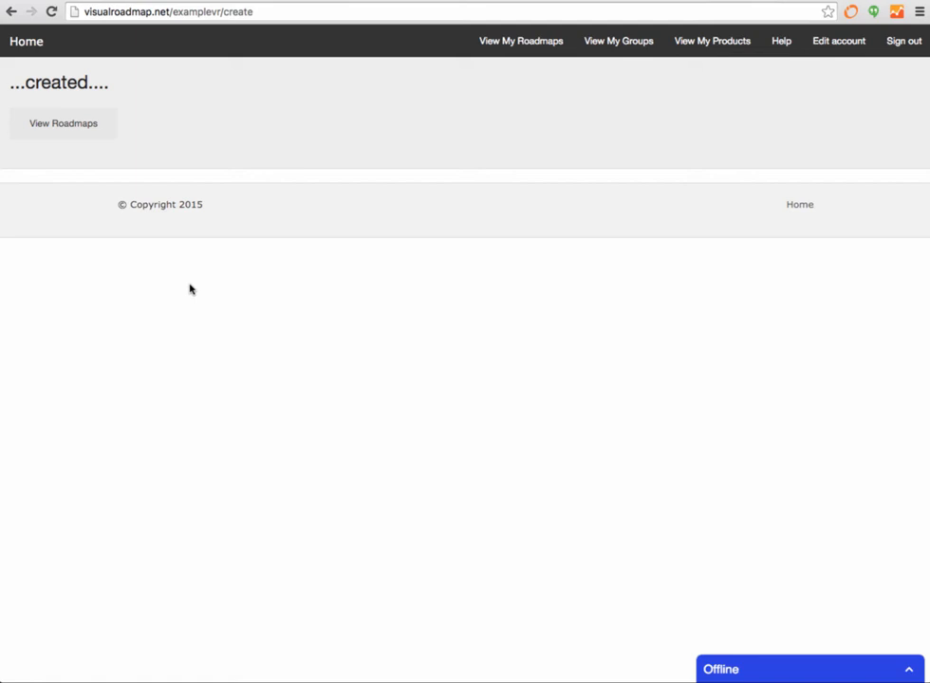
- Show the ExampleRoadmap timeline with axis orientation 'both' and item alignment 'bottom'
click(63, 123)
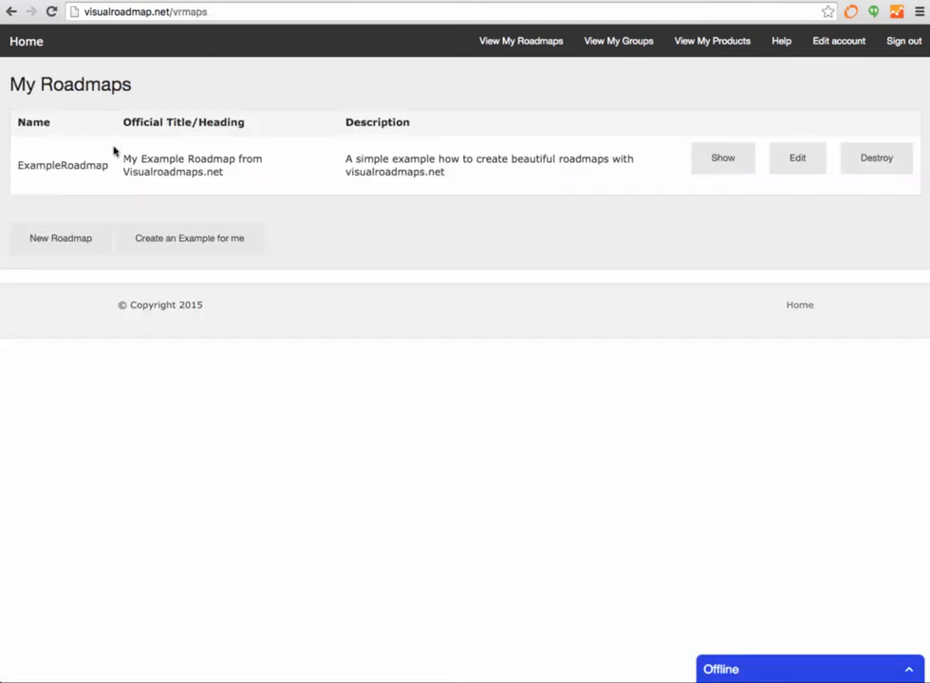
mouse_move(216, 114)
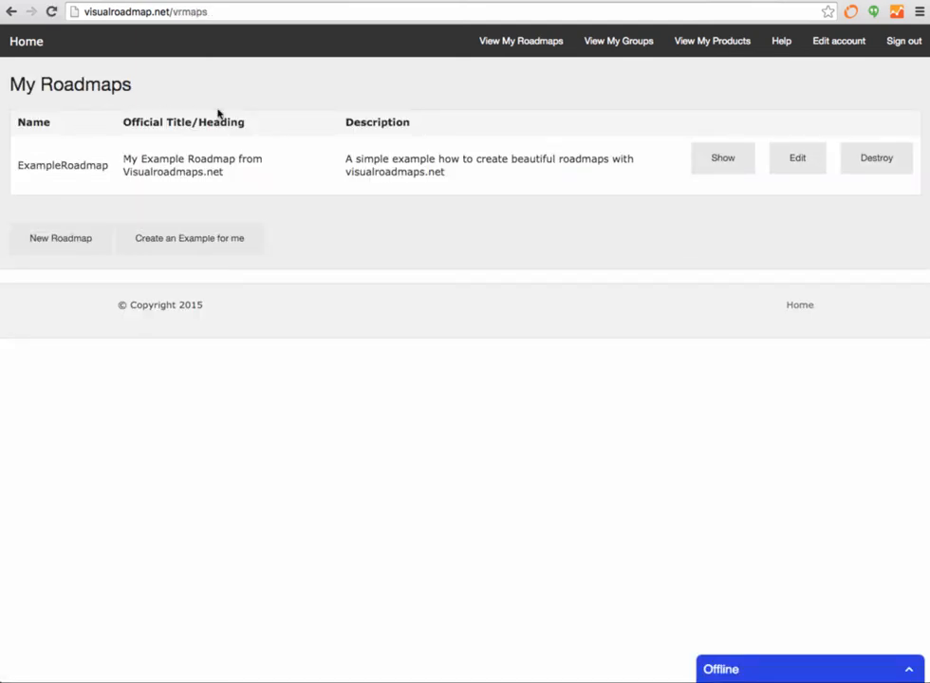
mouse_move(114, 178)
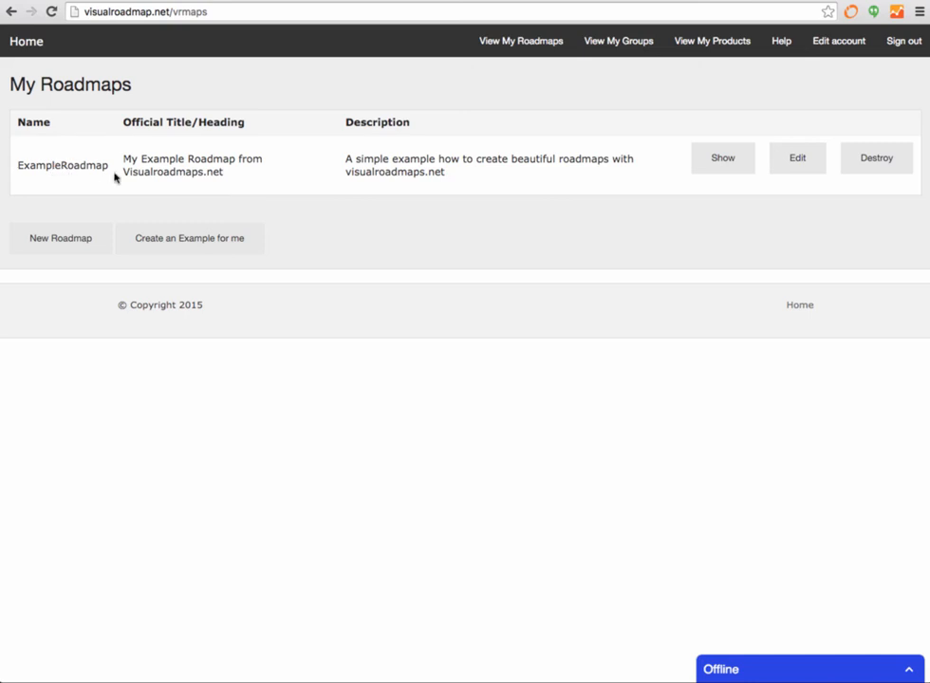
mouse_move(459, 199)
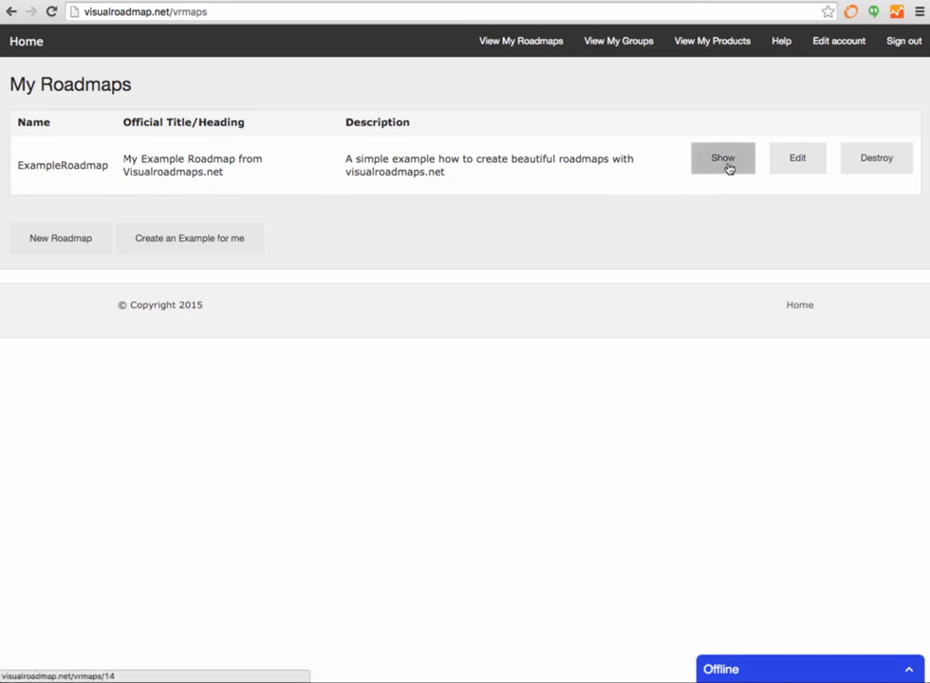
click(722, 157)
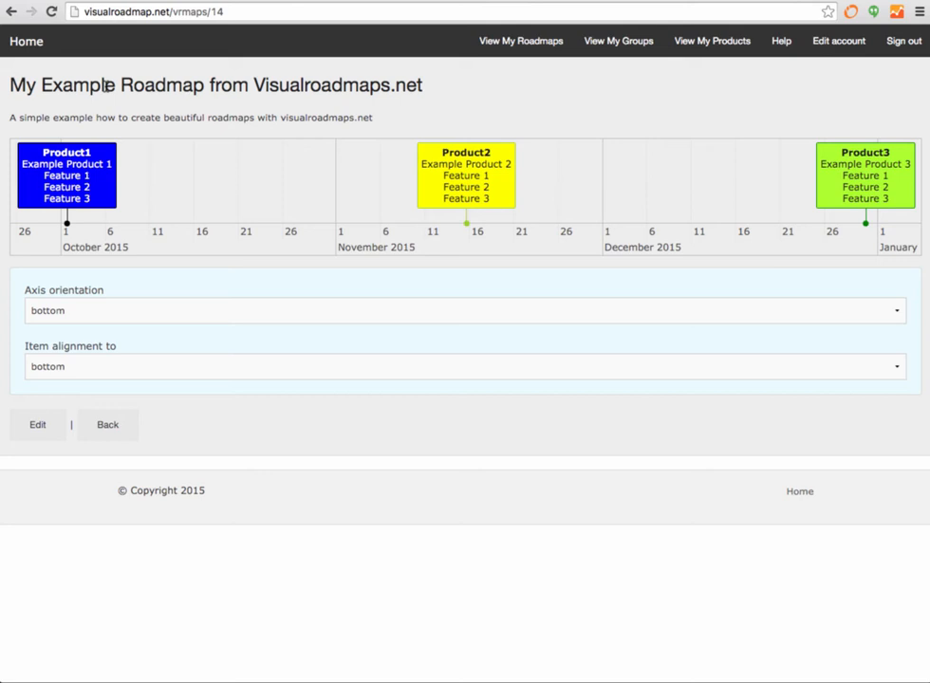
mouse_move(556, 205)
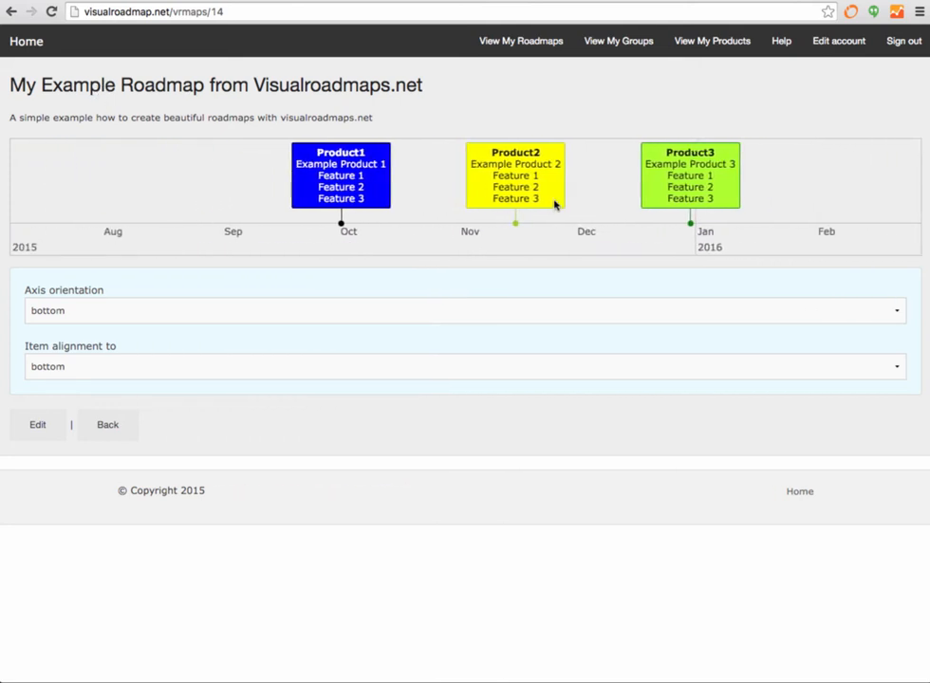
click(465, 312)
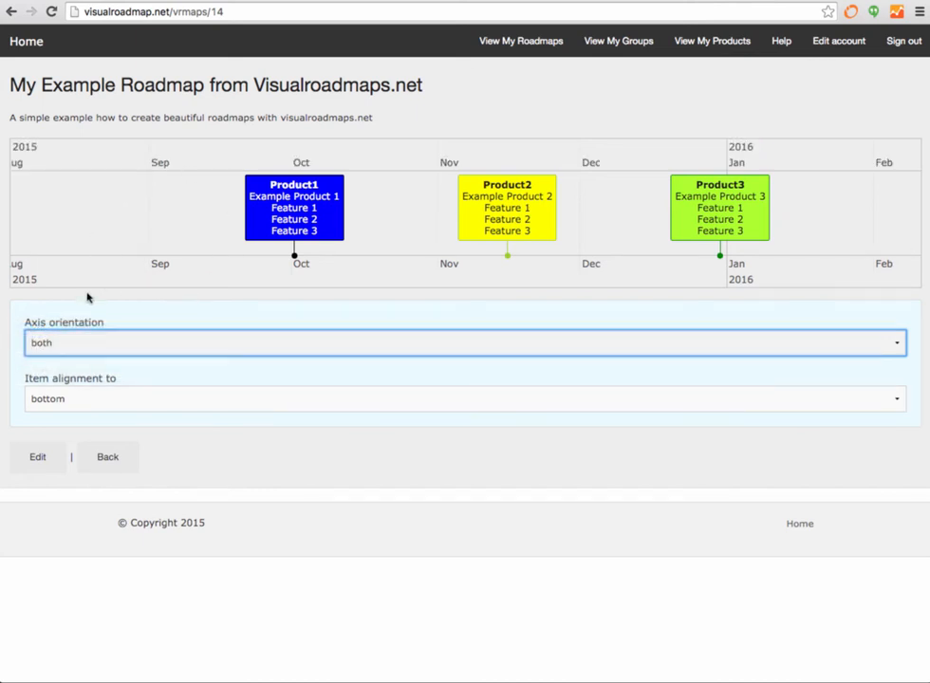
mouse_move(275, 310)
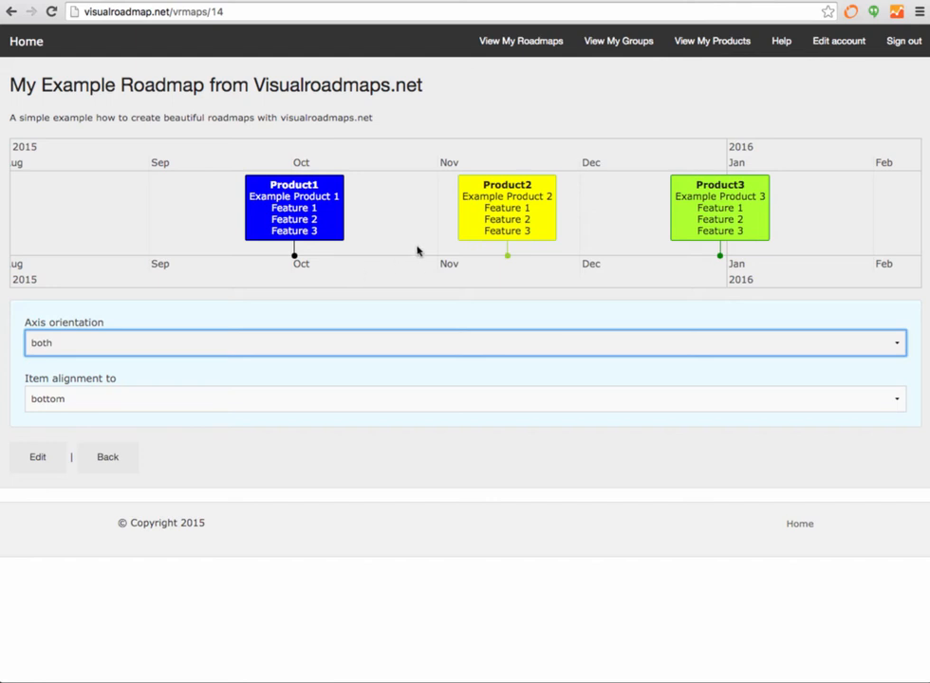
mouse_move(608, 172)
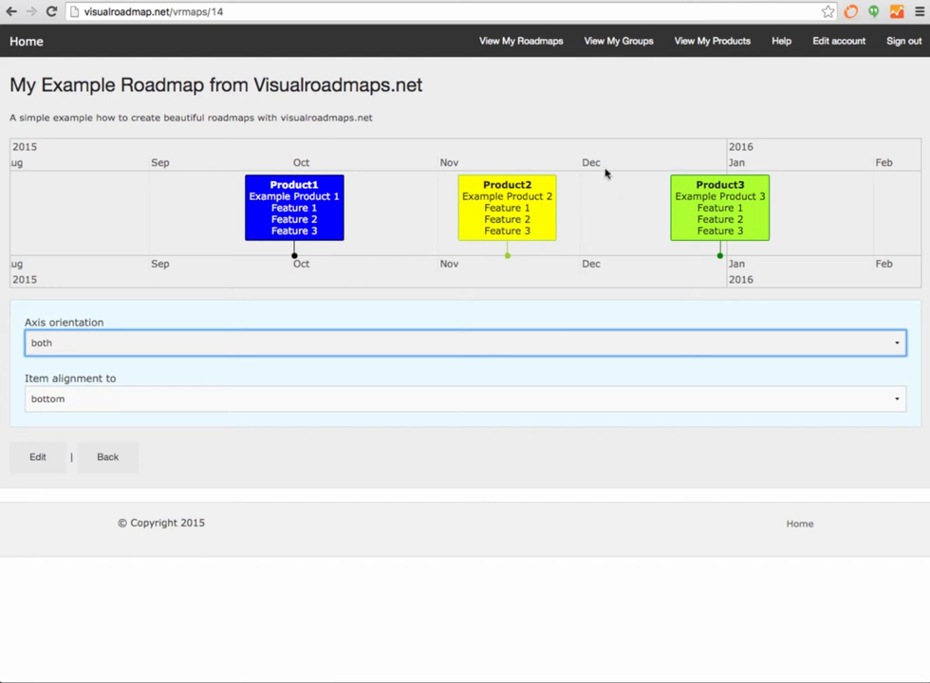
mouse_move(788, 125)
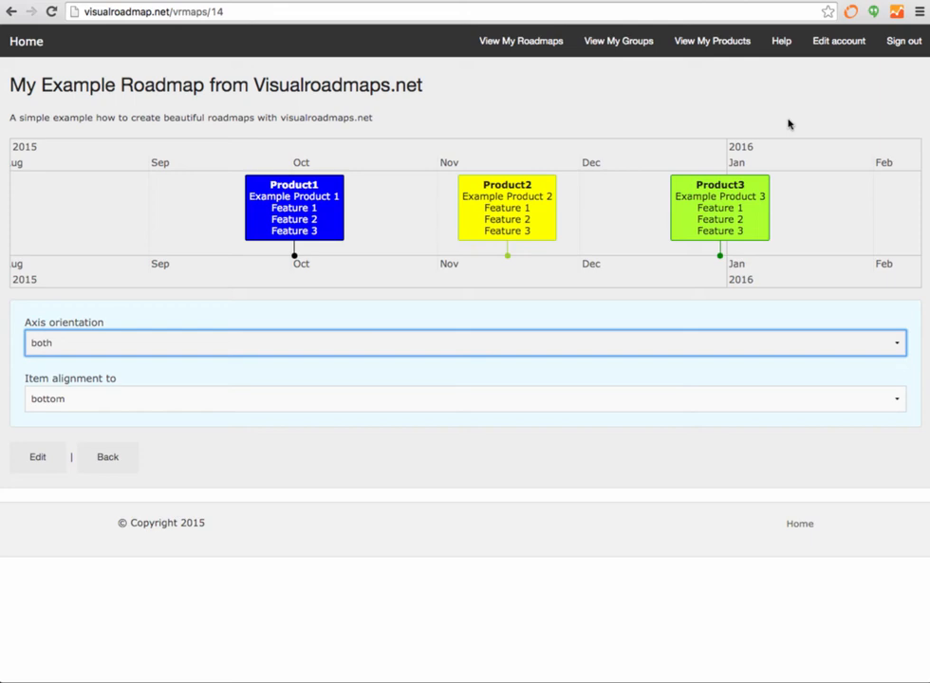
mouse_move(712, 41)
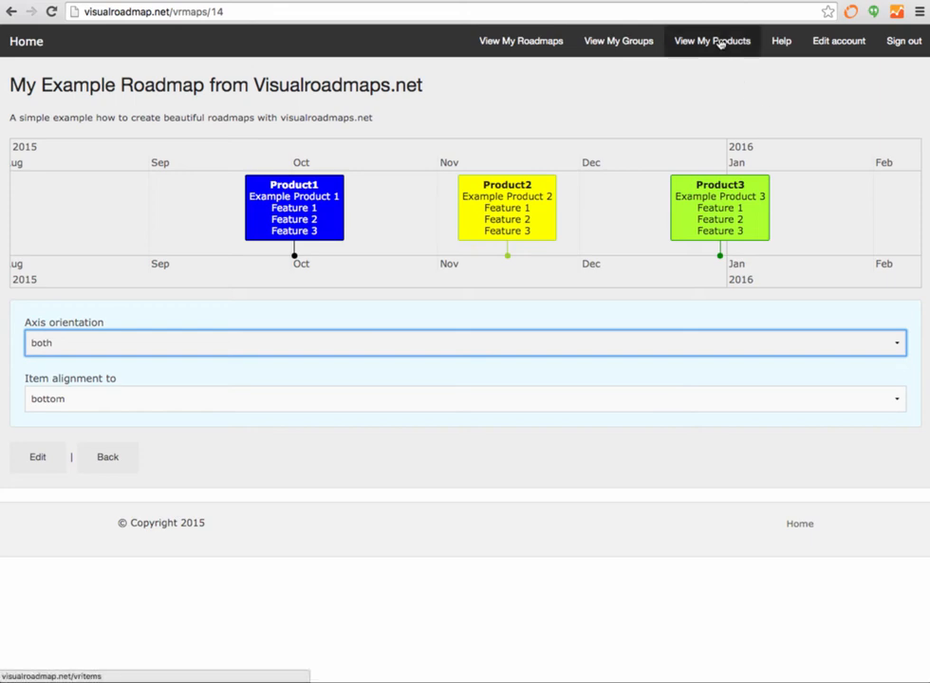
- From the products list, bring up Product1's edit form
click(711, 42)
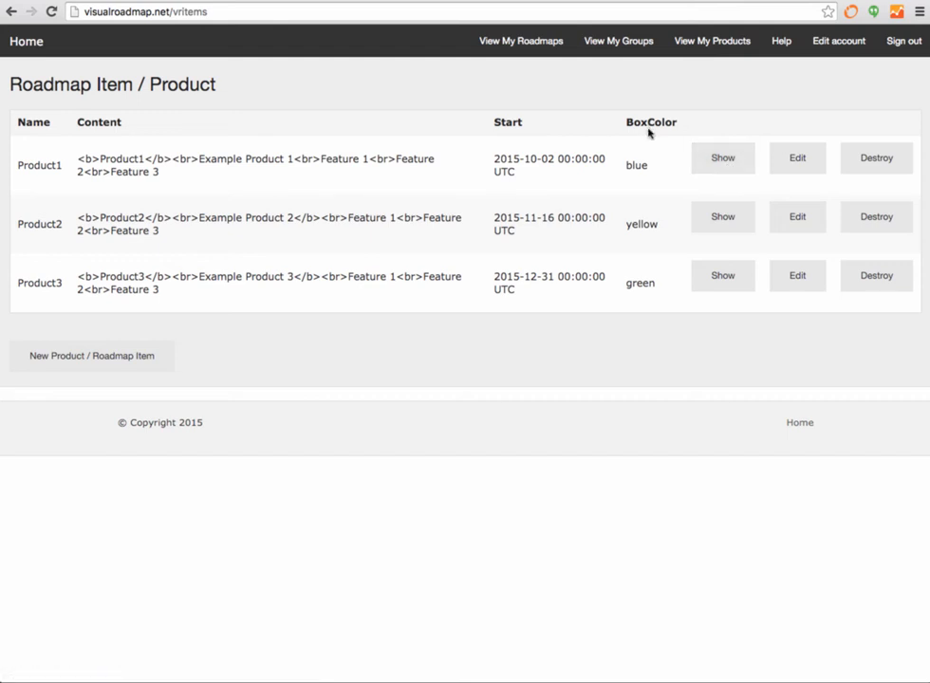
mouse_move(644, 235)
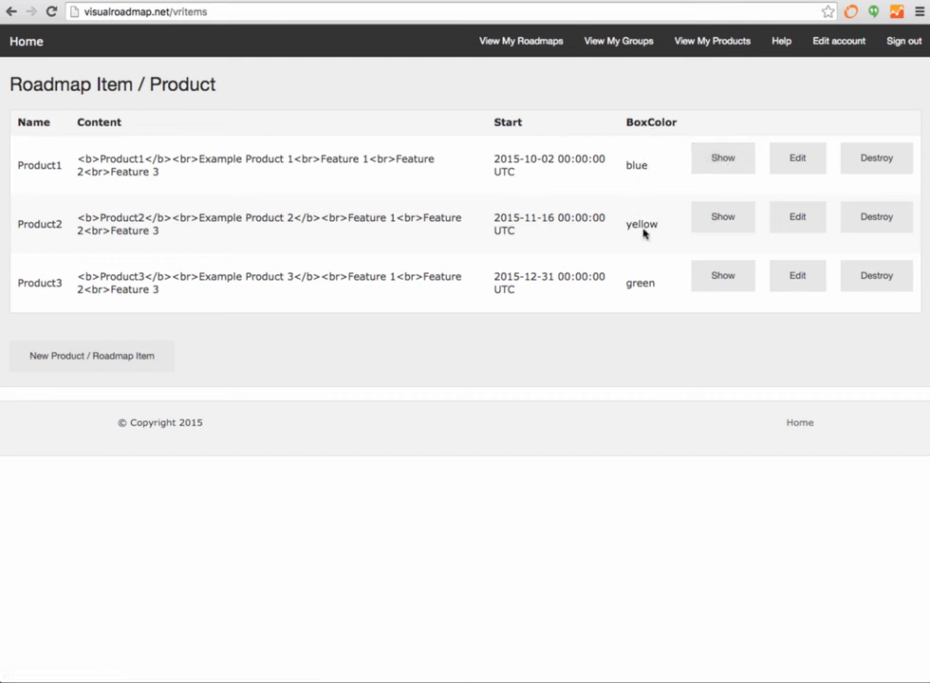
click(797, 158)
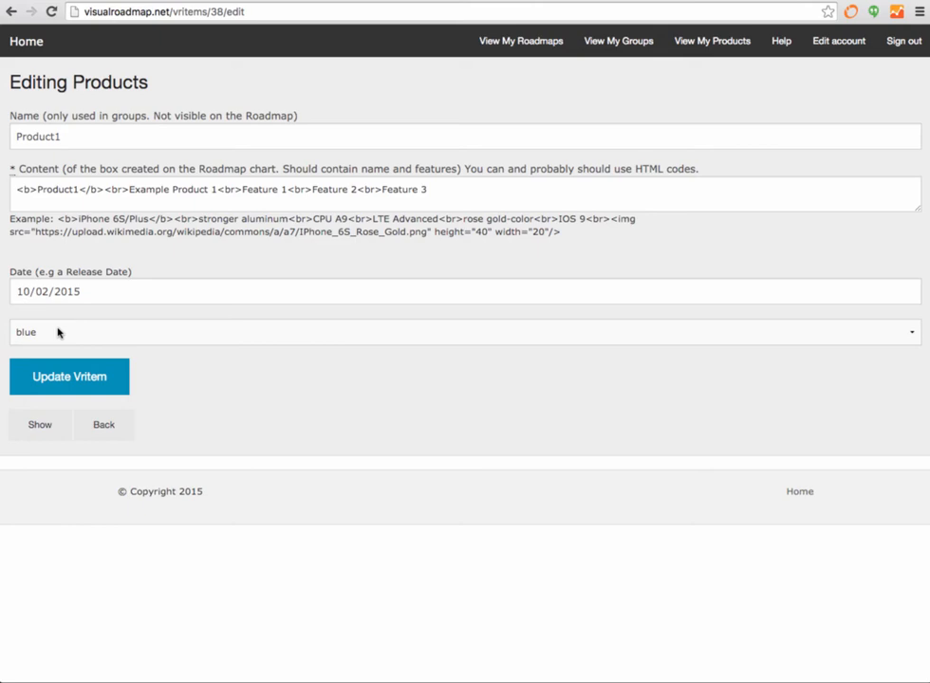
- Change Product1's content to 'Example Product 10', keeping blue, and save it
click(465, 332)
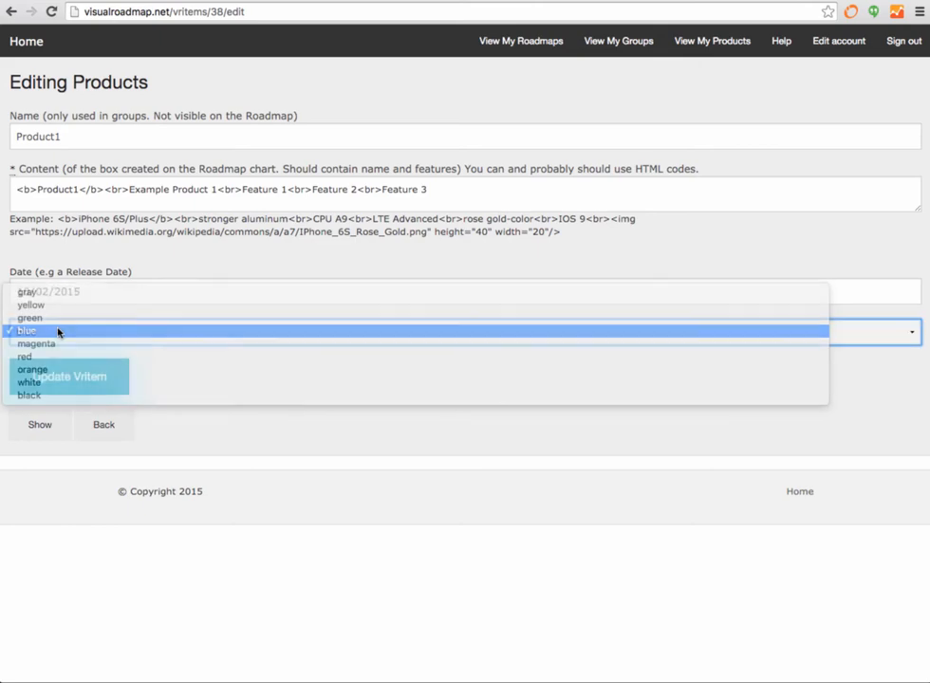
click(27, 330)
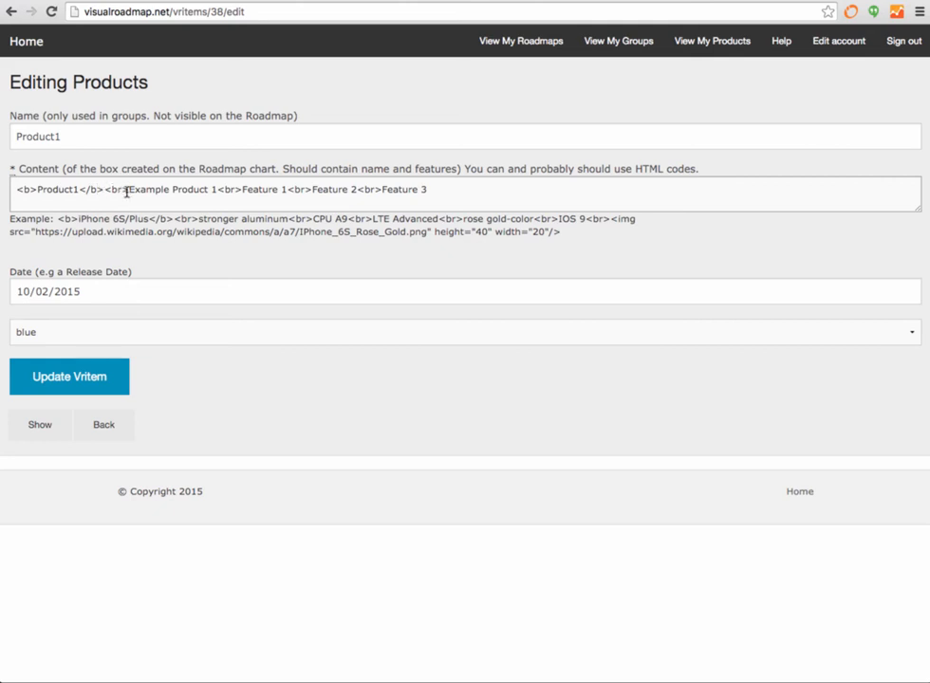
mouse_move(217, 194)
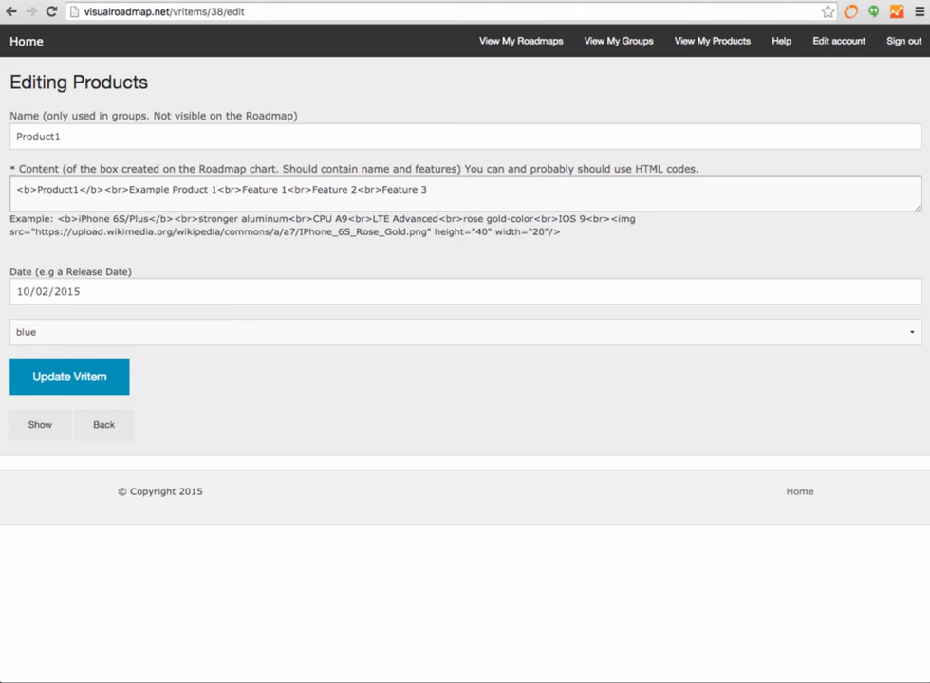
text(0)
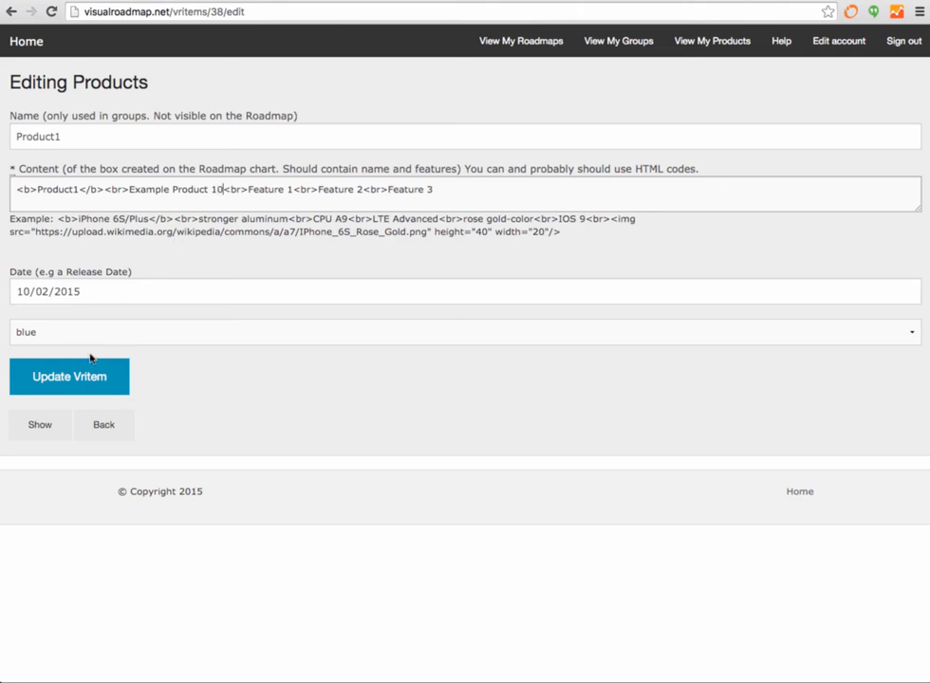
click(69, 376)
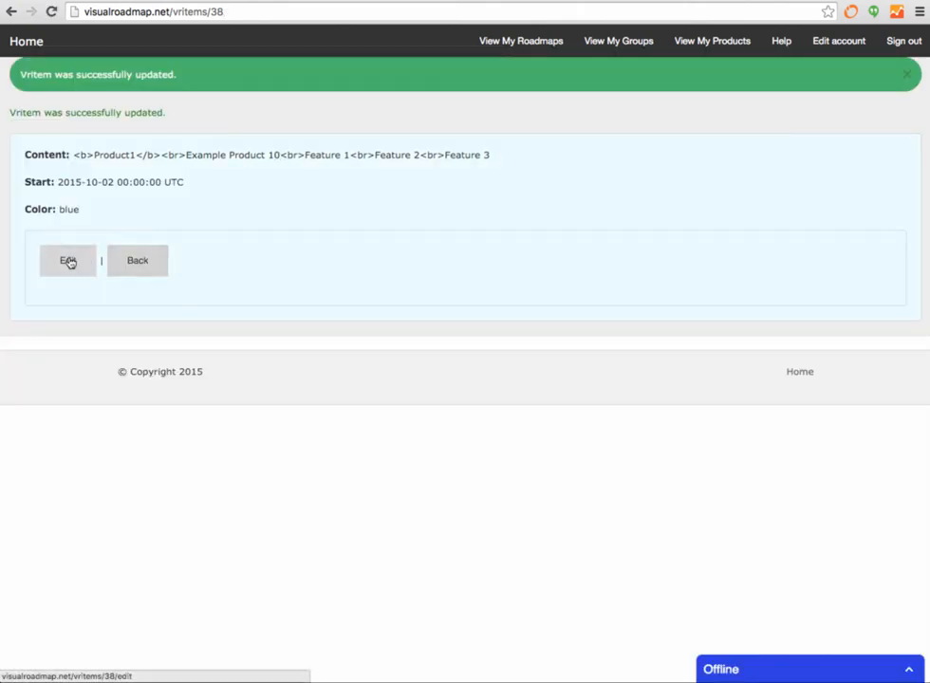
- Change Product1's box colour to magenta and save it
click(68, 260)
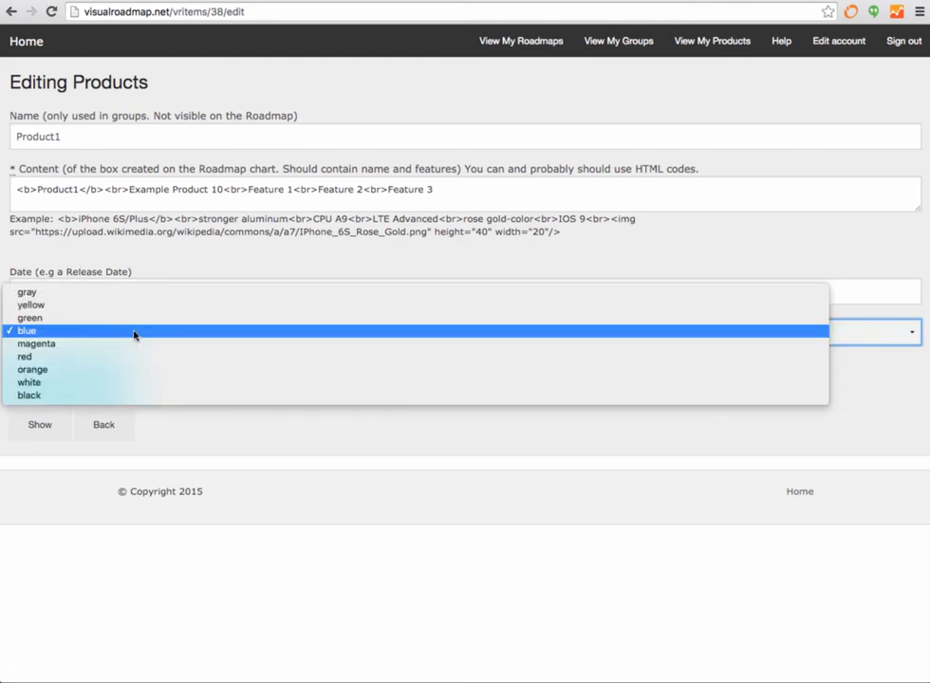
click(36, 344)
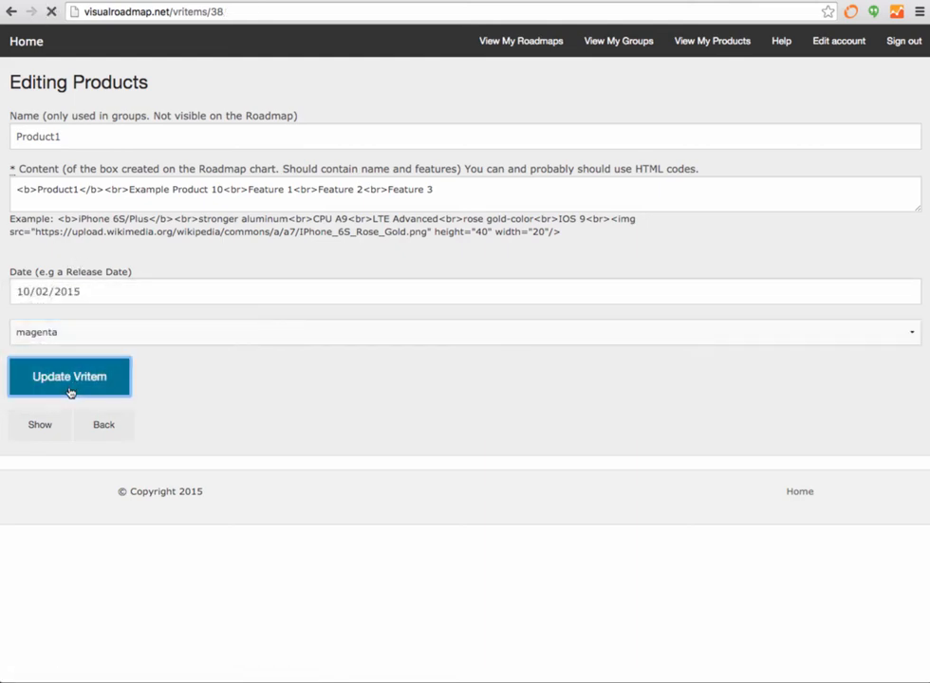
click(68, 375)
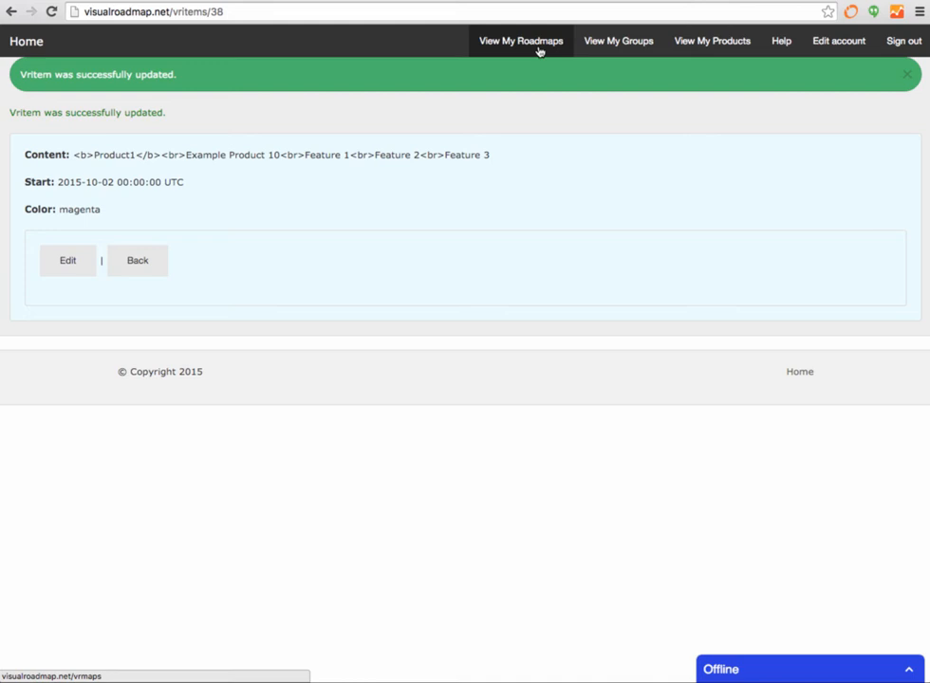
- Verify Product1 shows as a magenta 'Example Product 10' box, then return to the products list
click(137, 260)
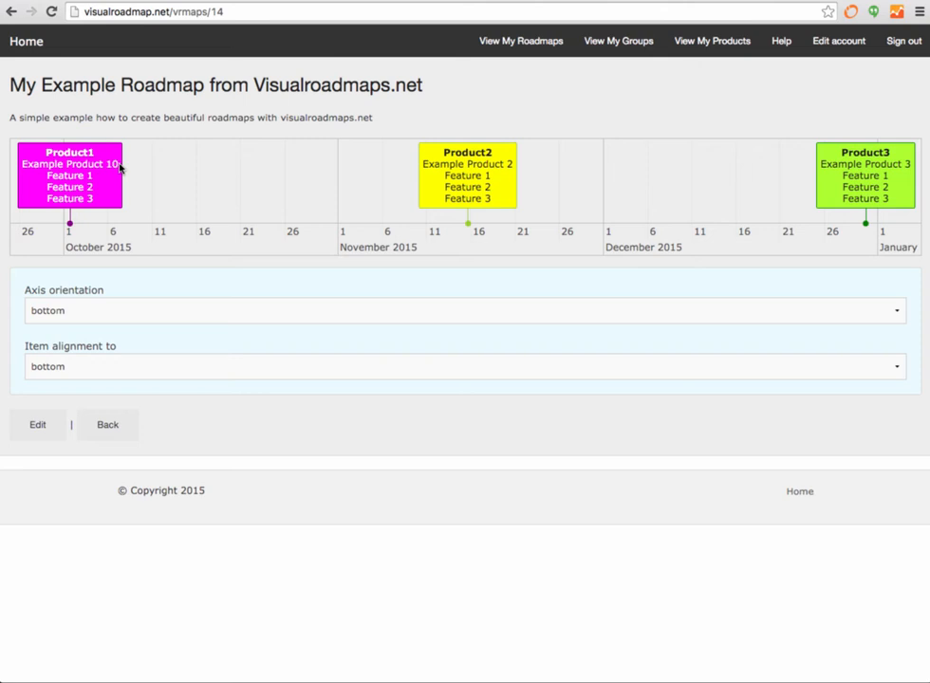
mouse_move(162, 226)
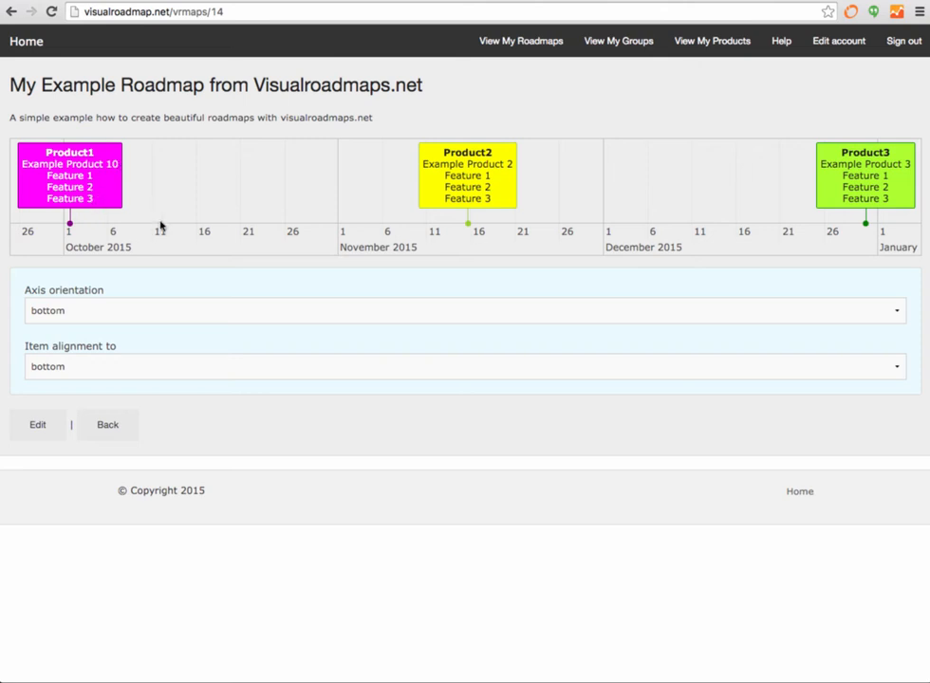
mouse_move(603, 156)
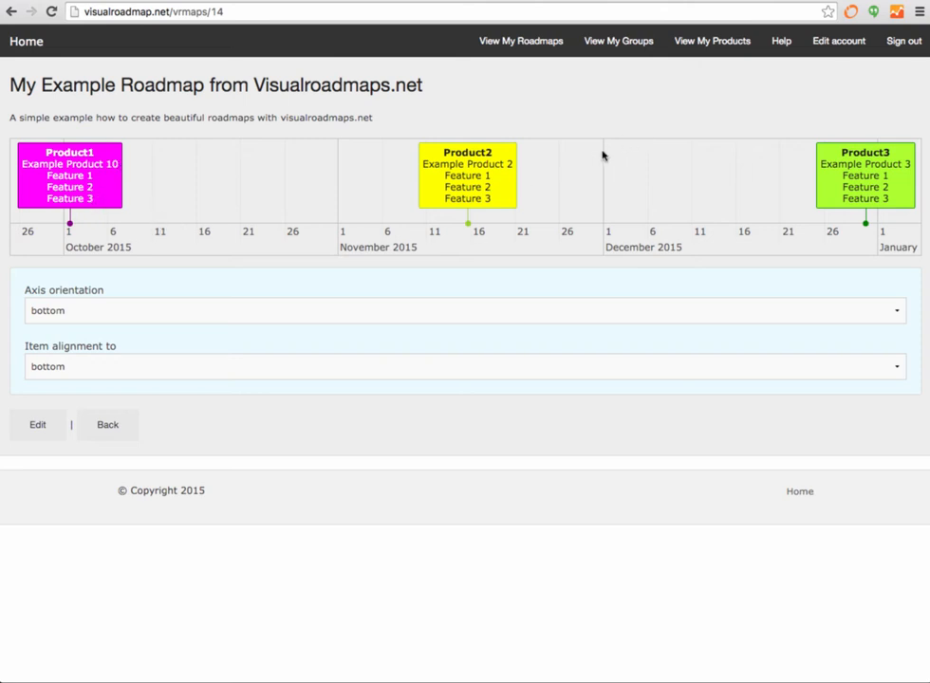
mouse_move(657, 188)
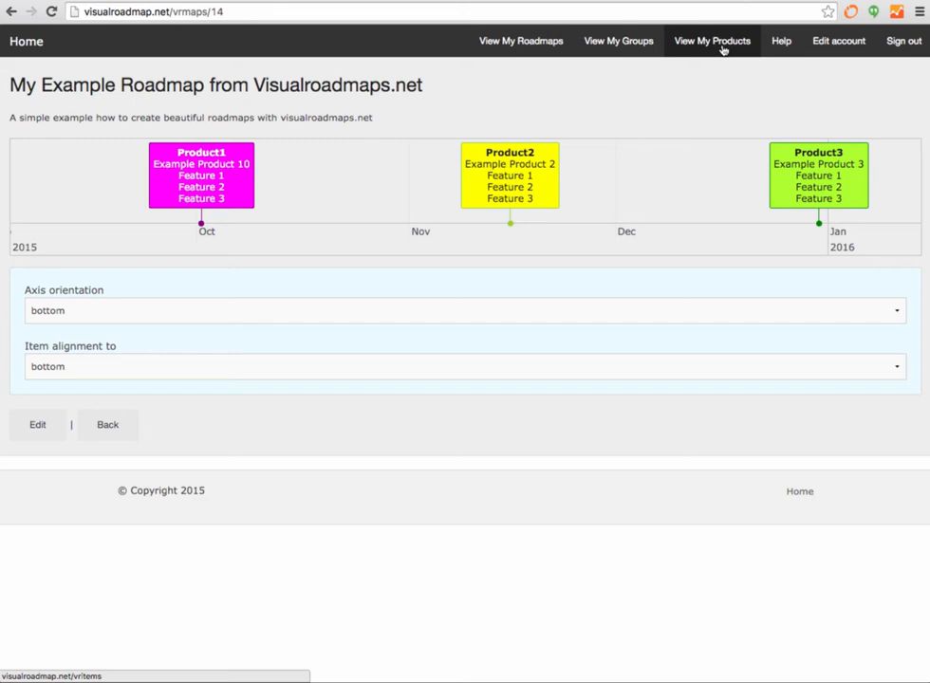
click(712, 41)
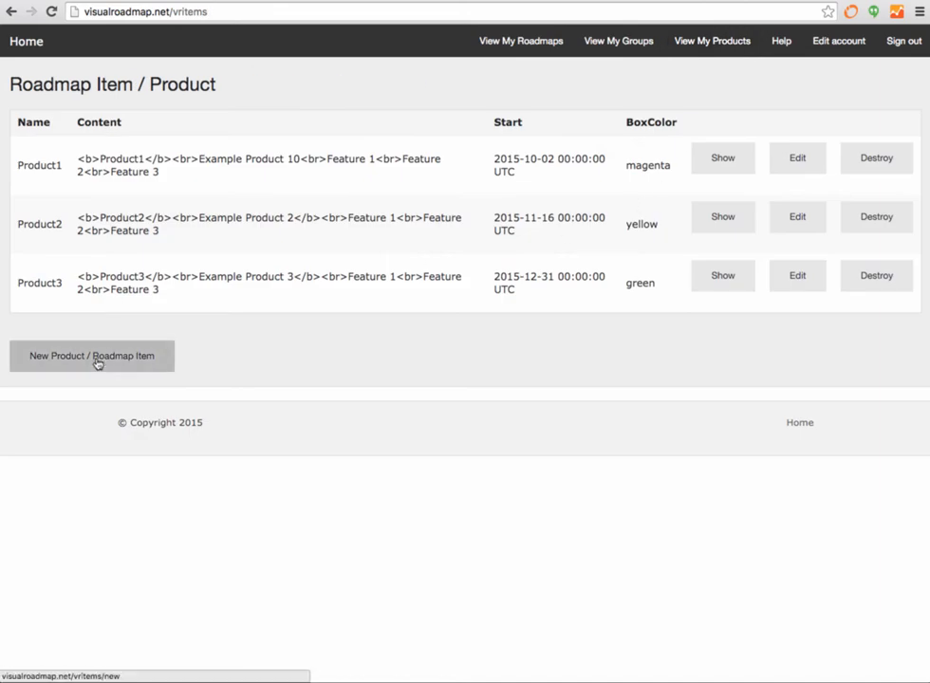
- Start a new CoolProduct item with bold 'Cool Product' heading, 'Cool Feature' and 'Another cool Feature' lines
click(91, 357)
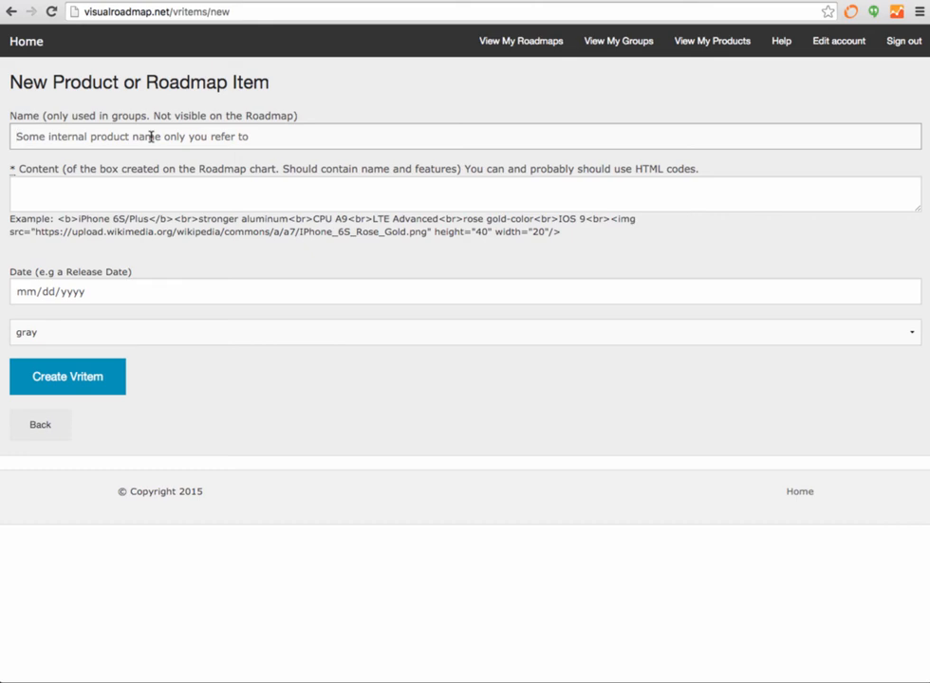
text(CoolProduct)
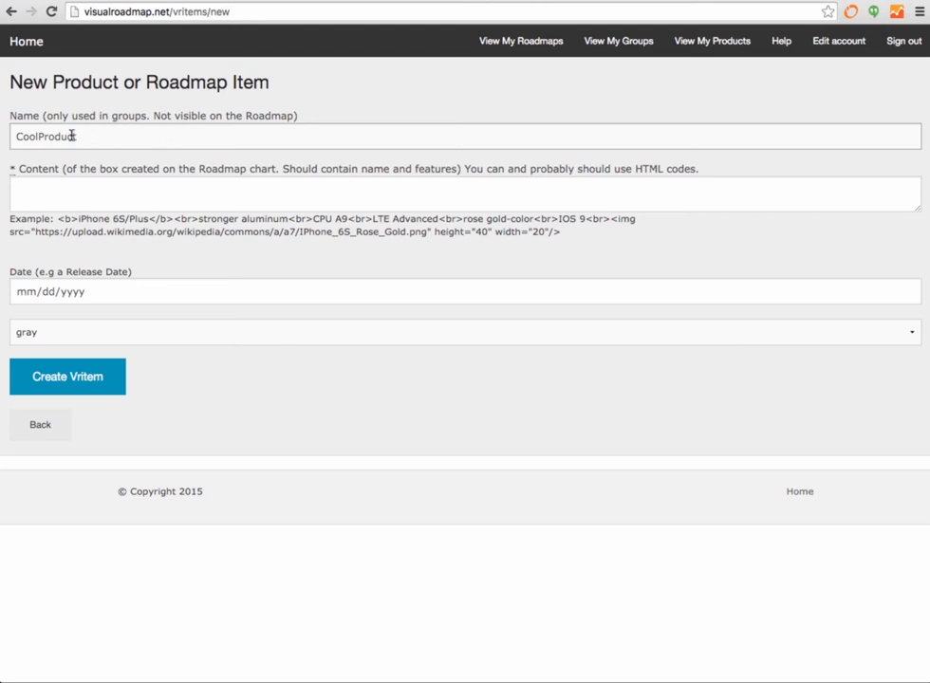
double_click(46, 137)
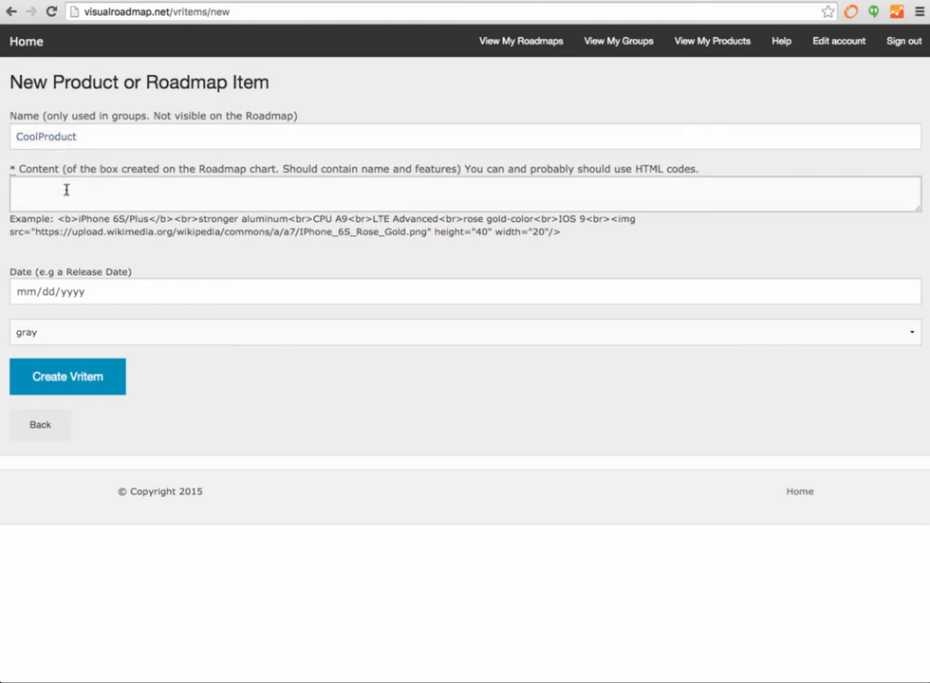
text(<)
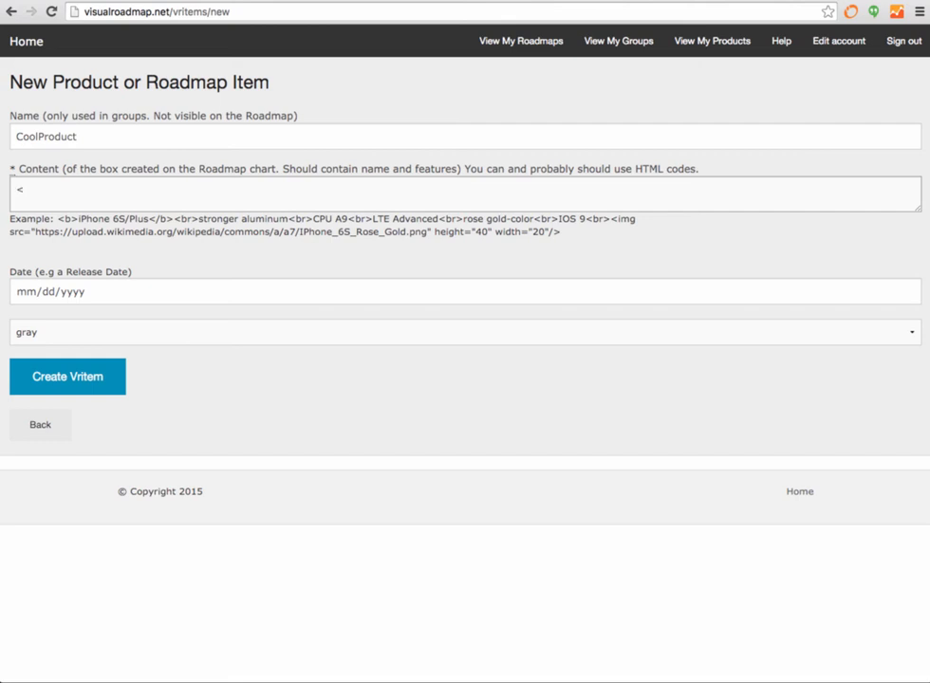
text(b>)
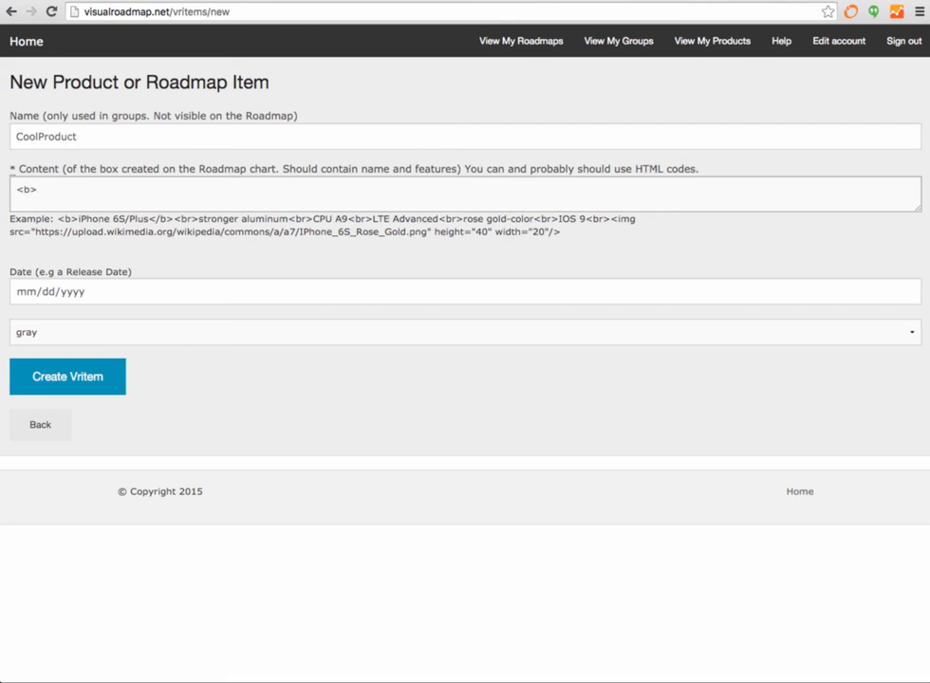
text(Cool Produ)
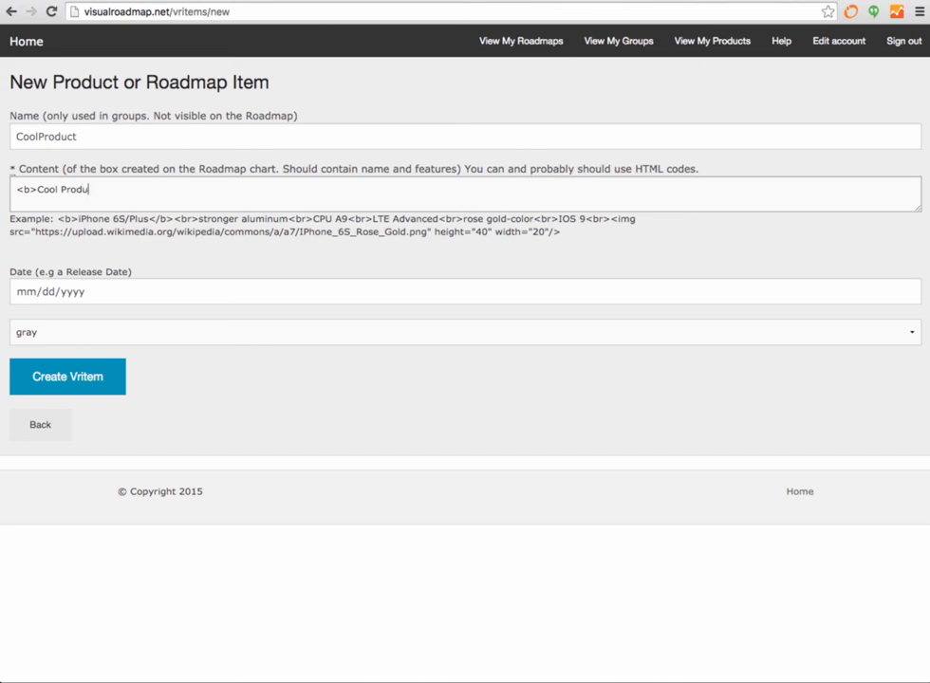
text(ct</b)
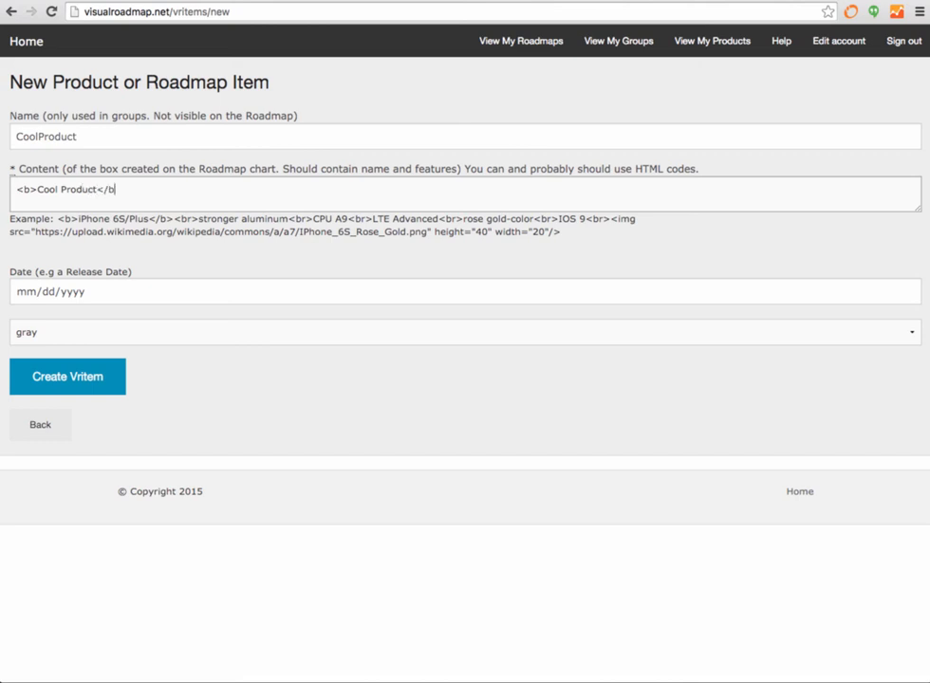
text(<br>)
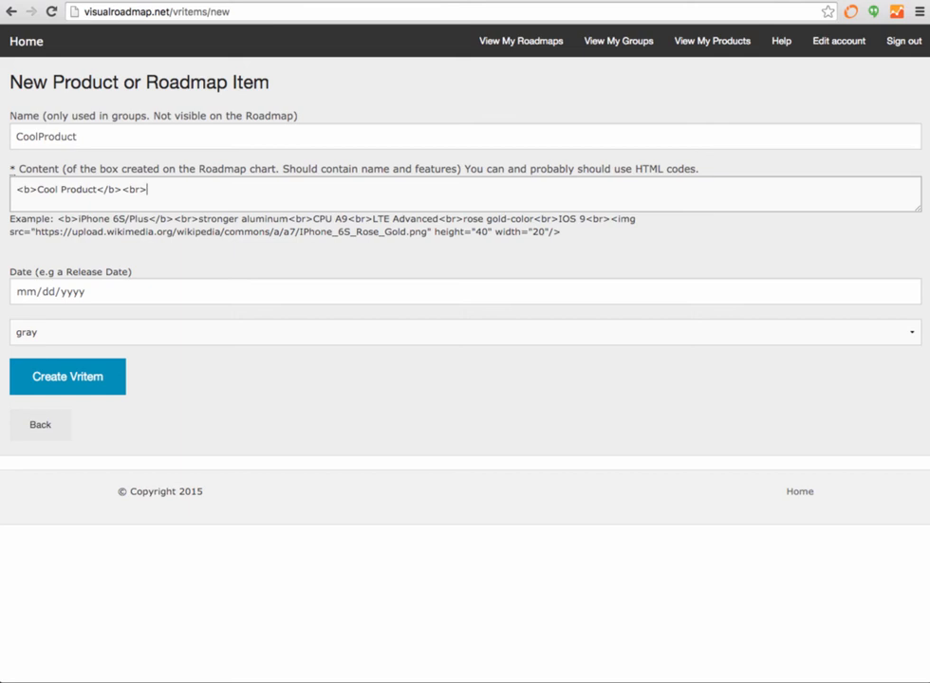
text(Cool Featu)
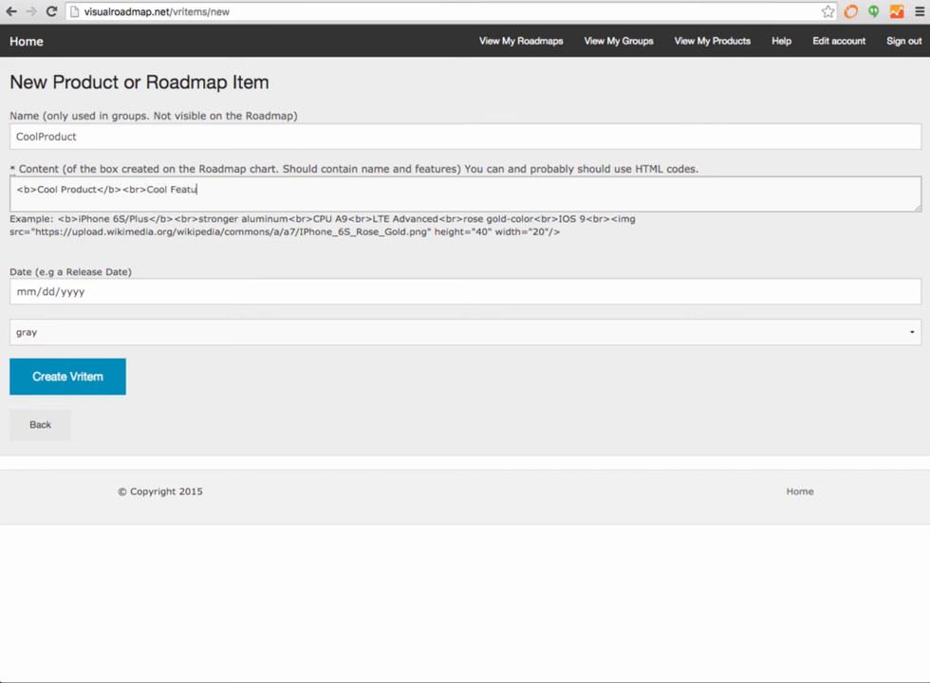
text(re)
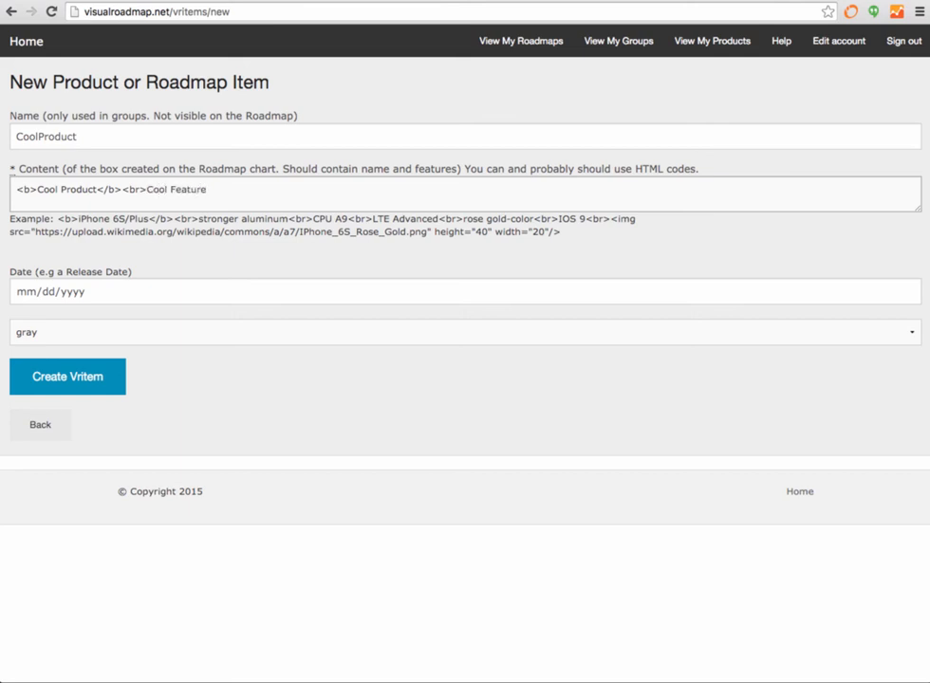
text(<br)
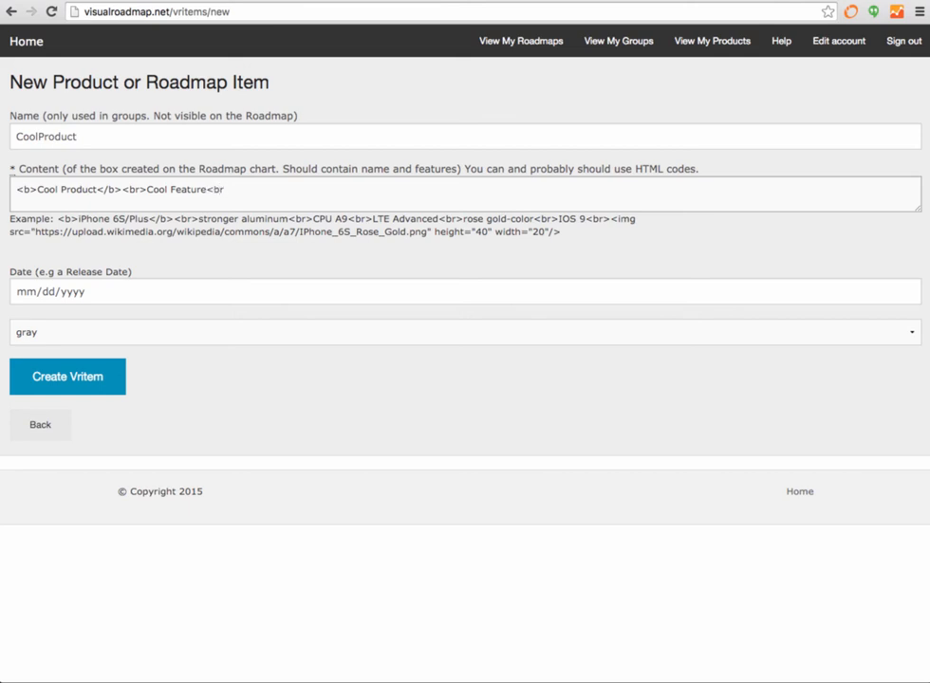
text(Another cool Feature)
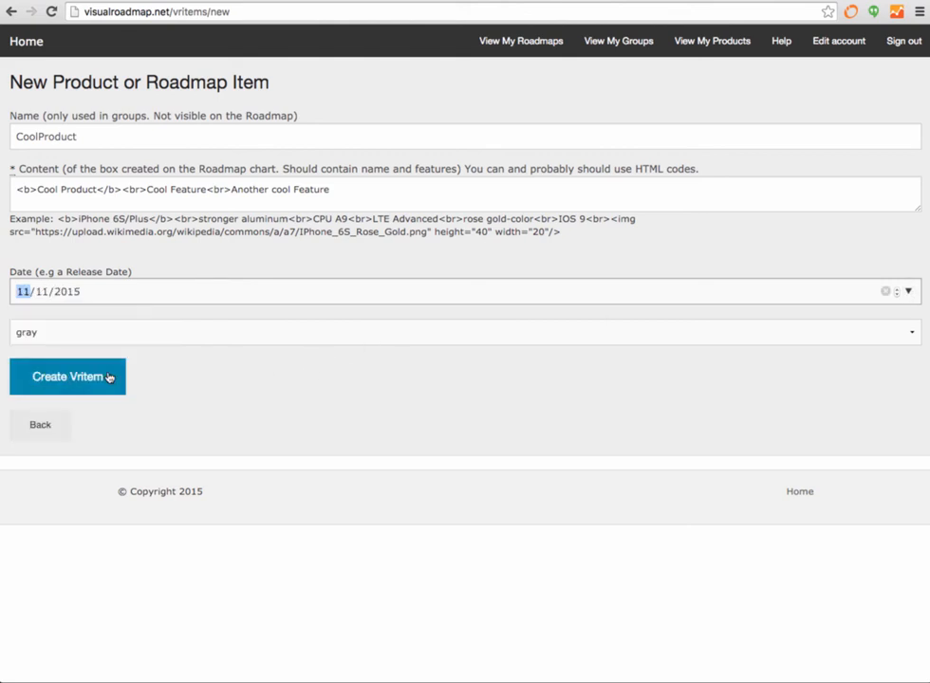
- Set the CoolProduct box colour to green
click(465, 330)
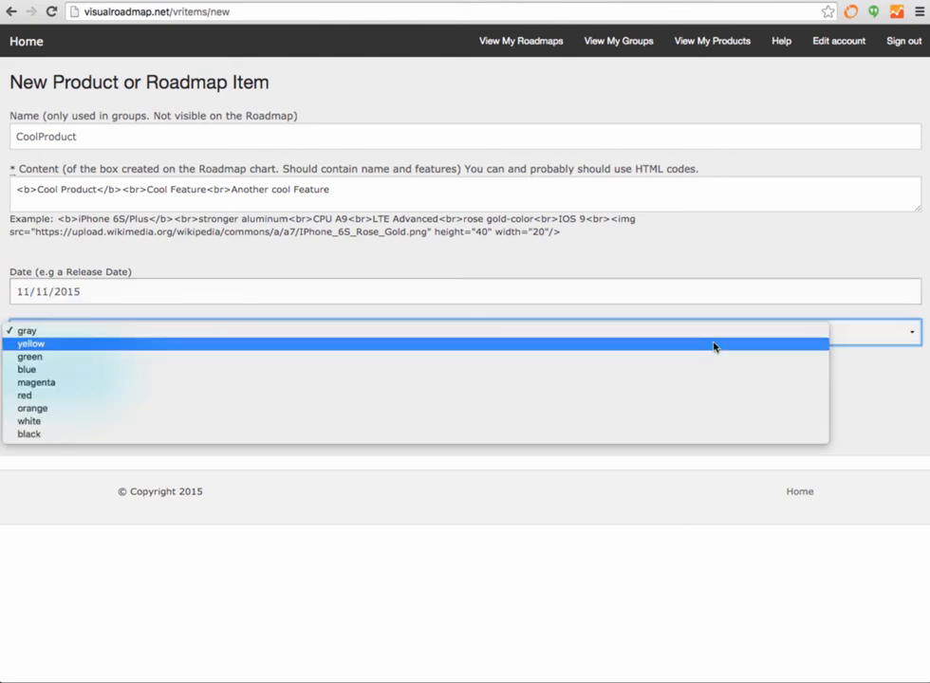
mouse_move(133, 408)
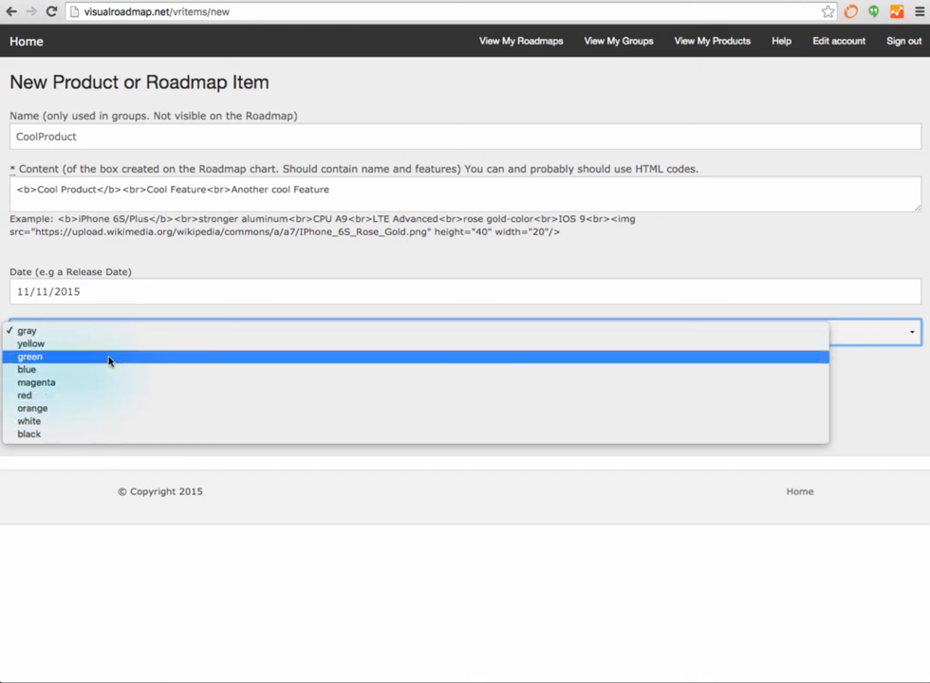
click(28, 356)
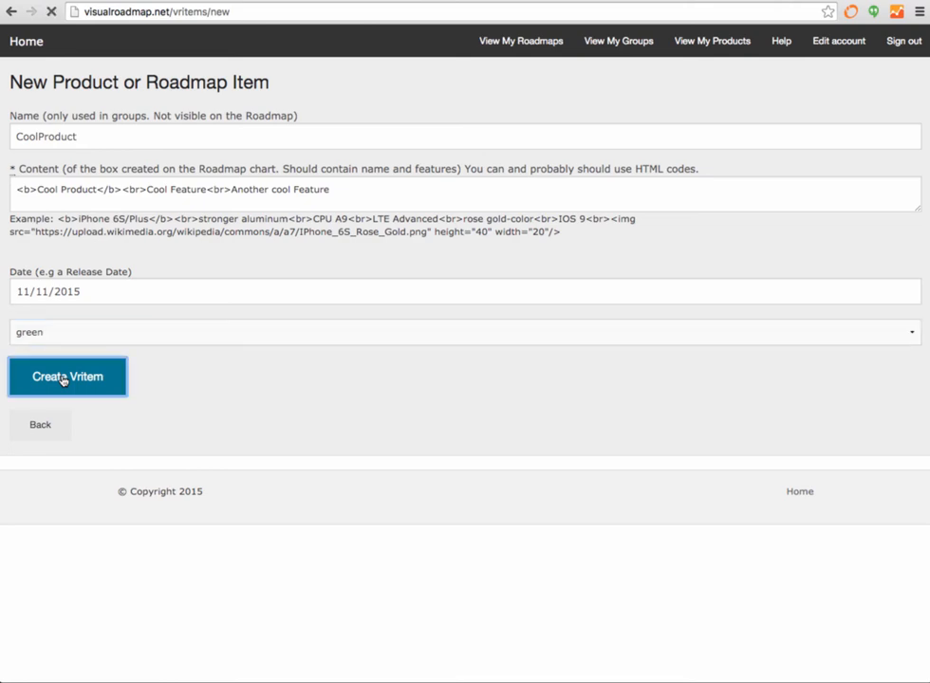
- Create the CoolProduct item, check the roadmap doesn't yet show it, and go to the groups list
click(68, 376)
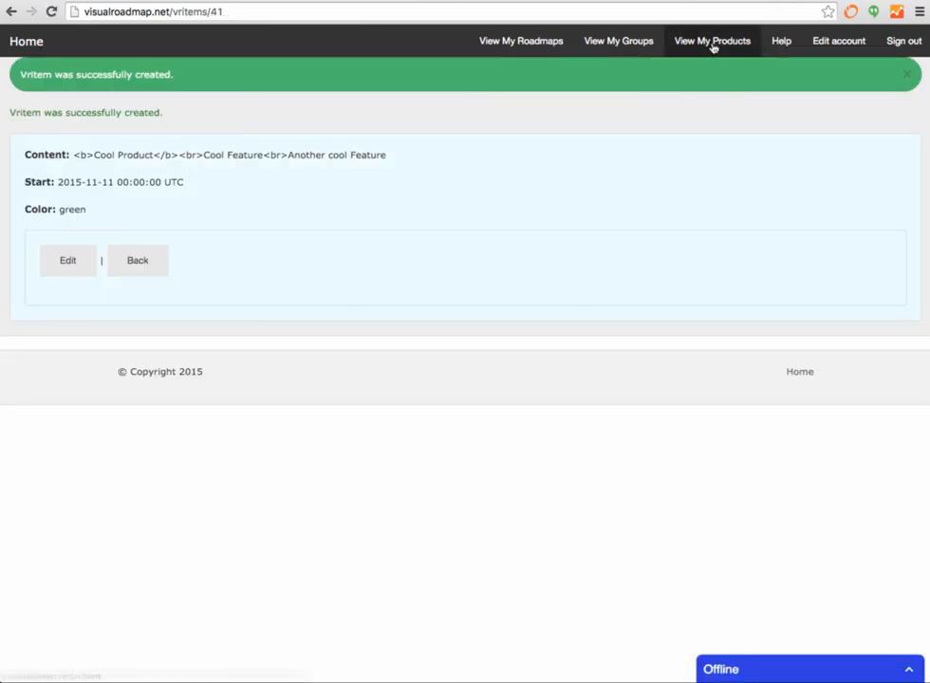
click(712, 42)
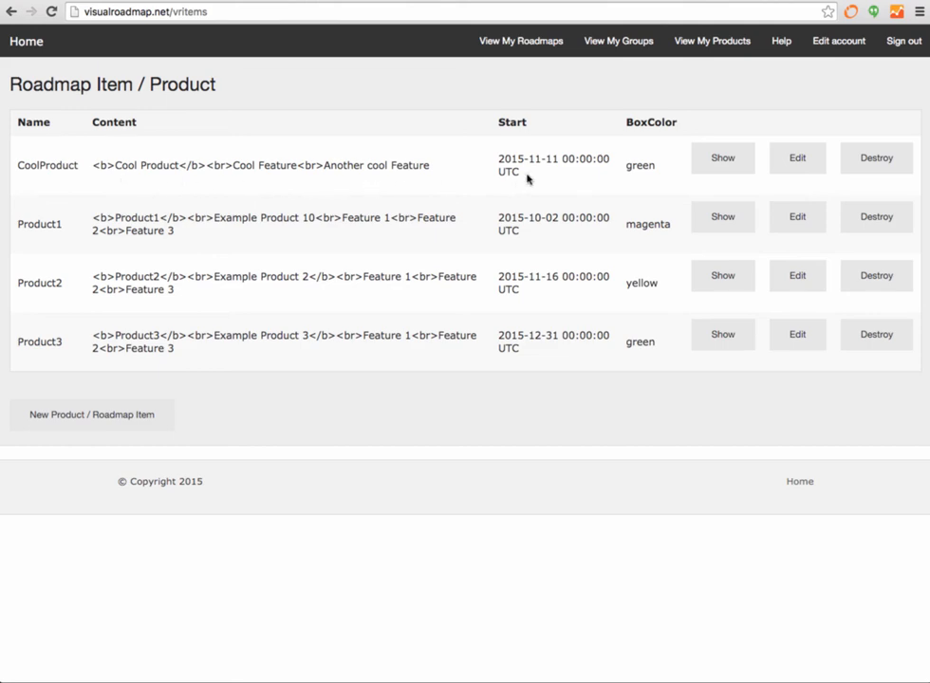
mouse_move(520, 42)
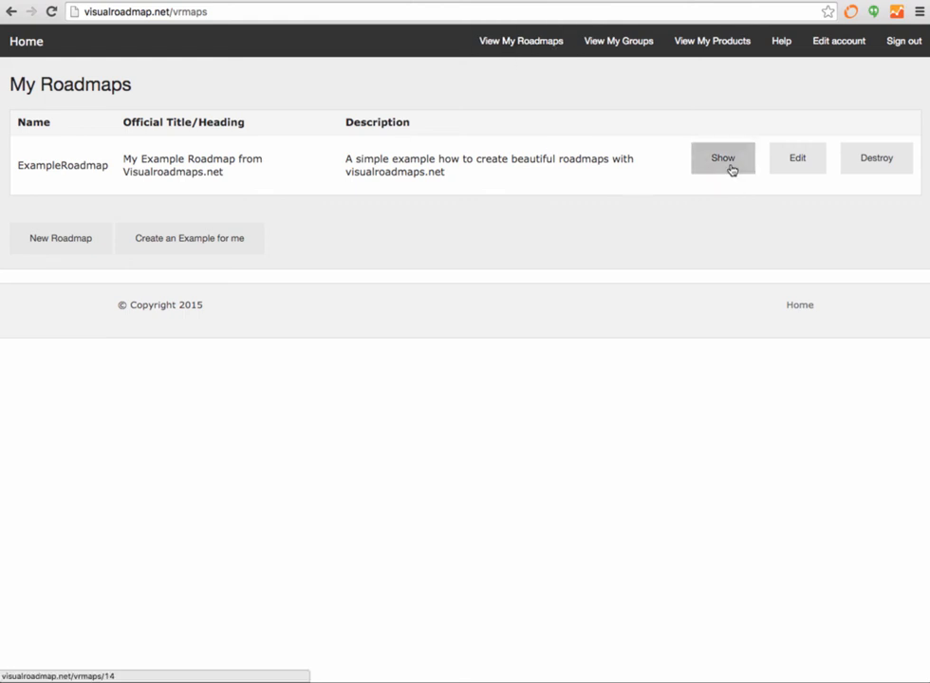
click(721, 158)
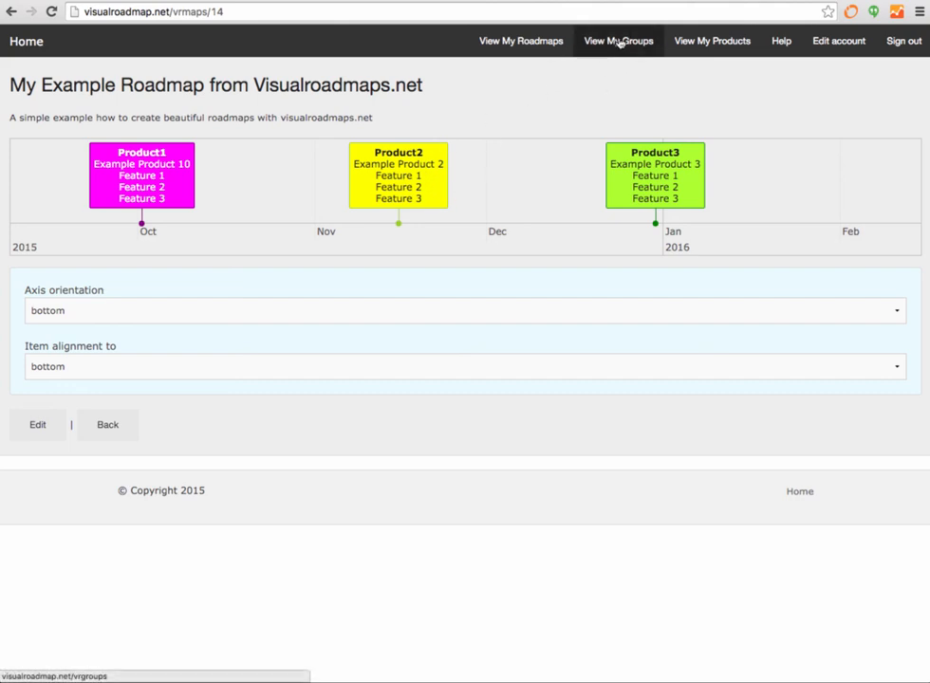
click(619, 42)
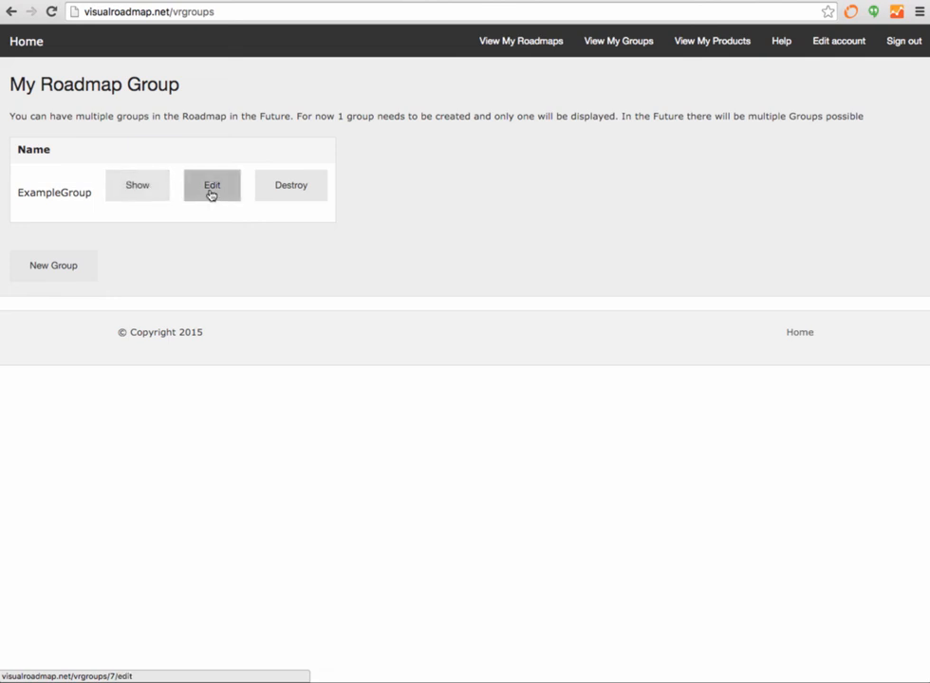
- Update ExampleGroup to include CoolProduct and exclude Product3, and save it
click(212, 186)
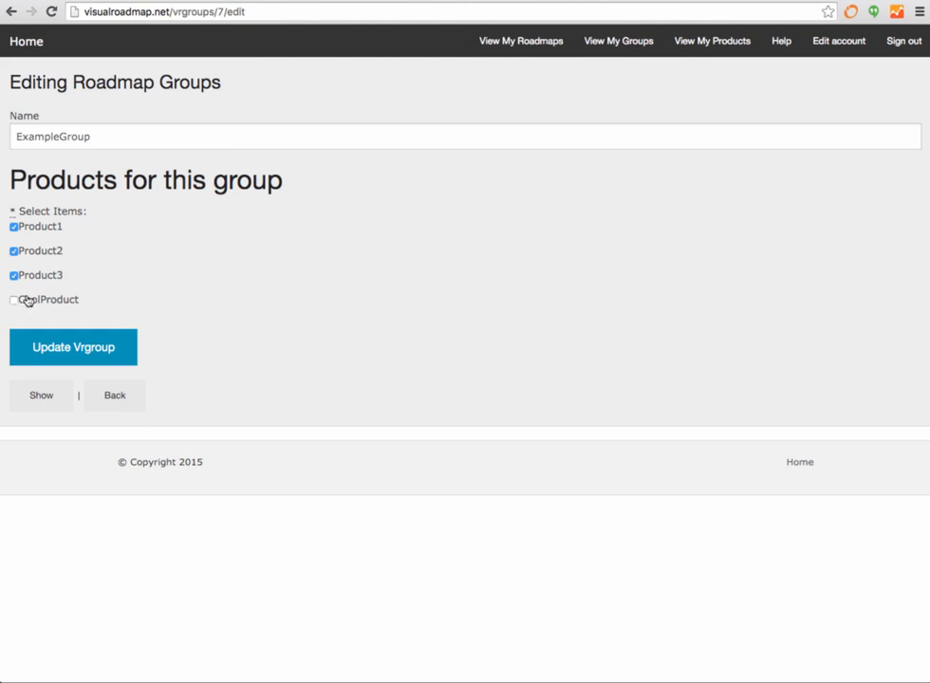
click(11, 300)
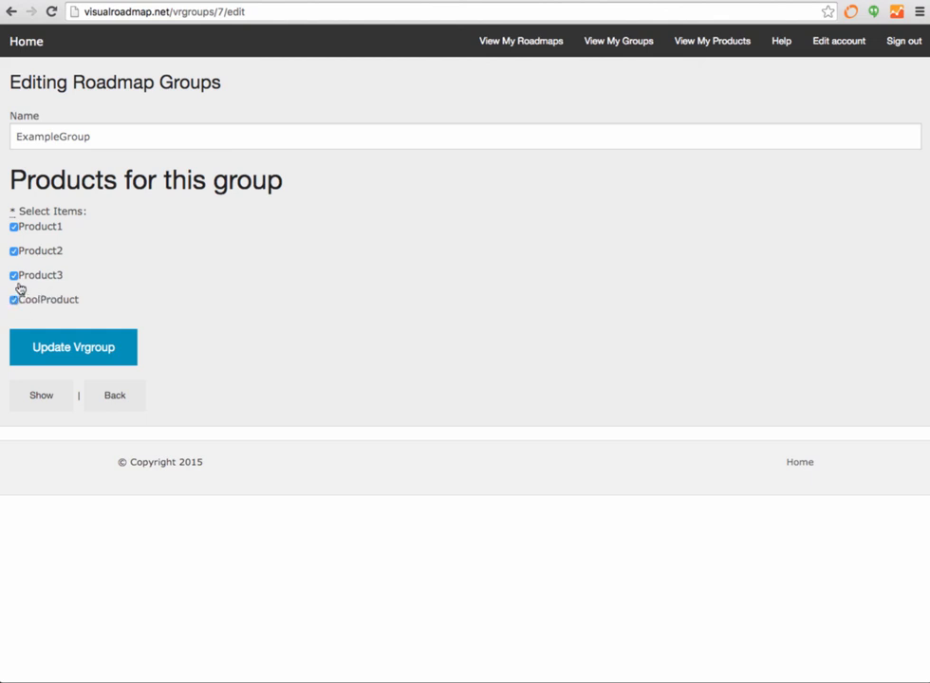
click(13, 274)
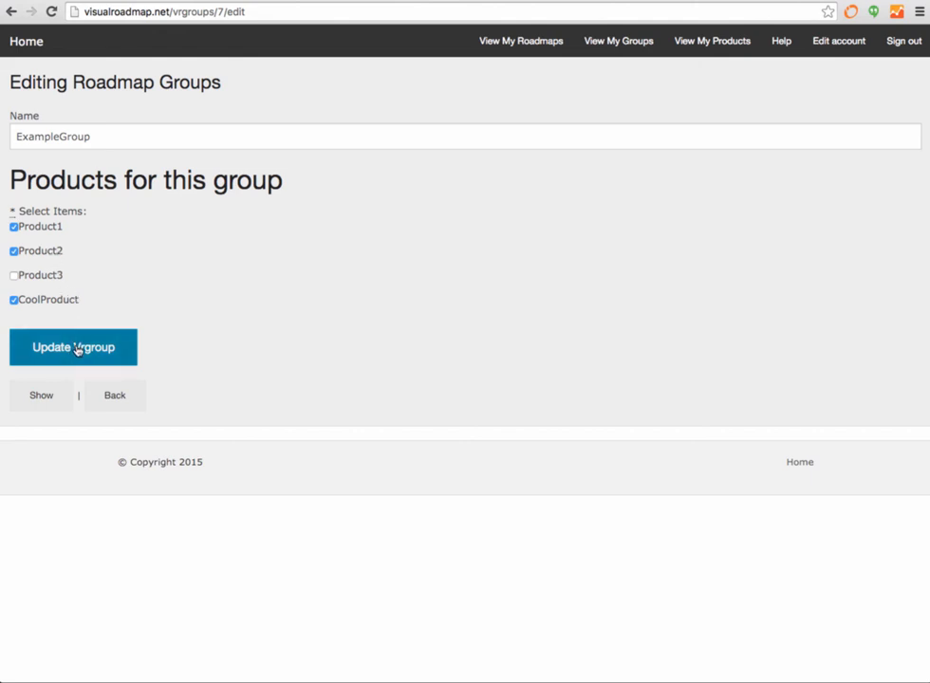
click(72, 345)
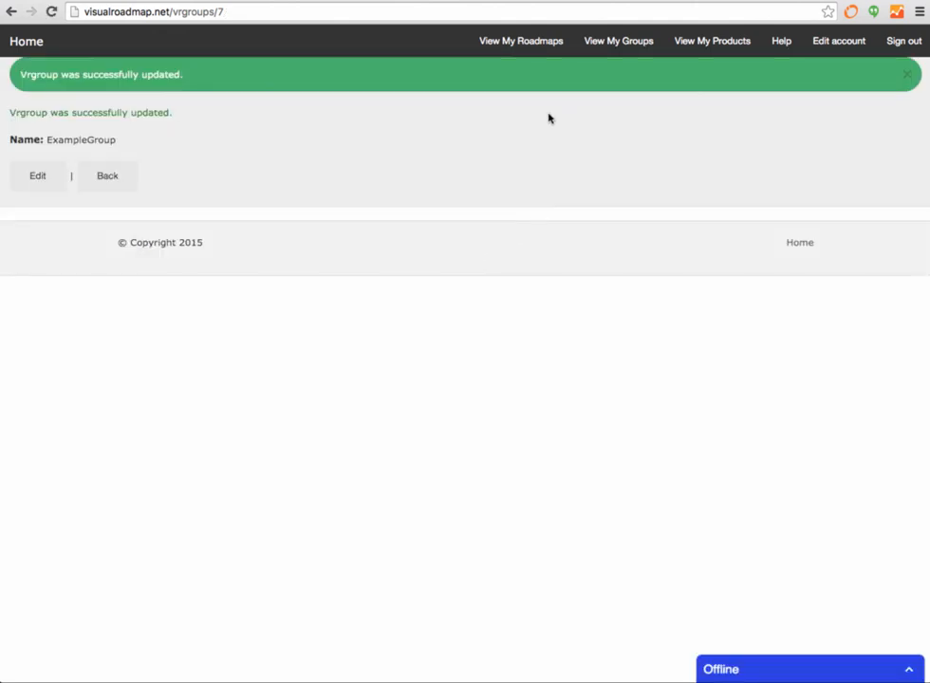
- Show the ExampleRoadmap timeline from My Roadmaps, now displaying Product1, Product2 and the green Cool Product box
click(520, 41)
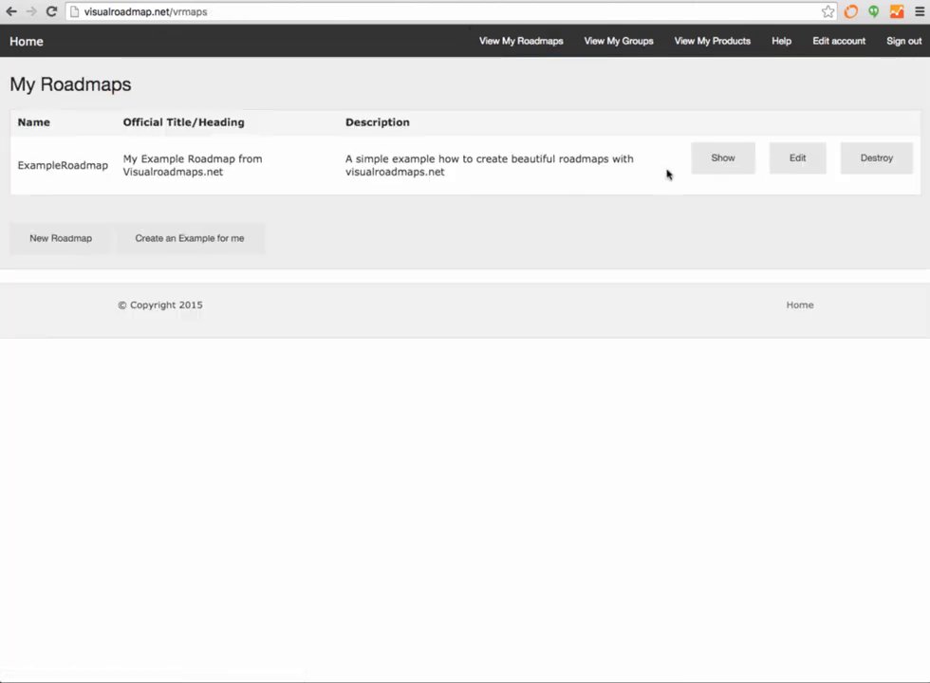
click(721, 157)
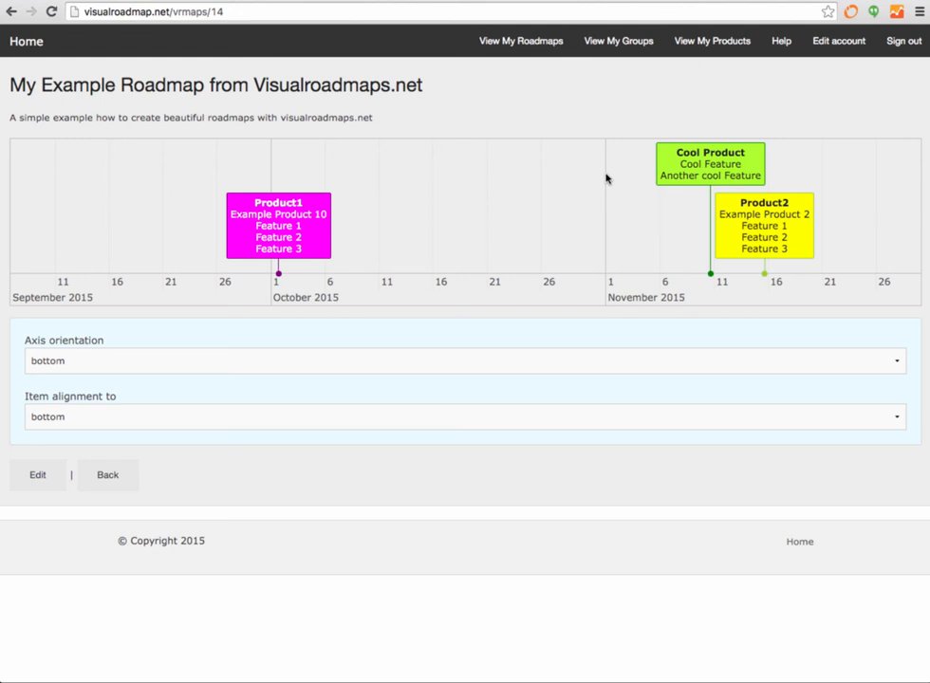
mouse_move(463, 224)
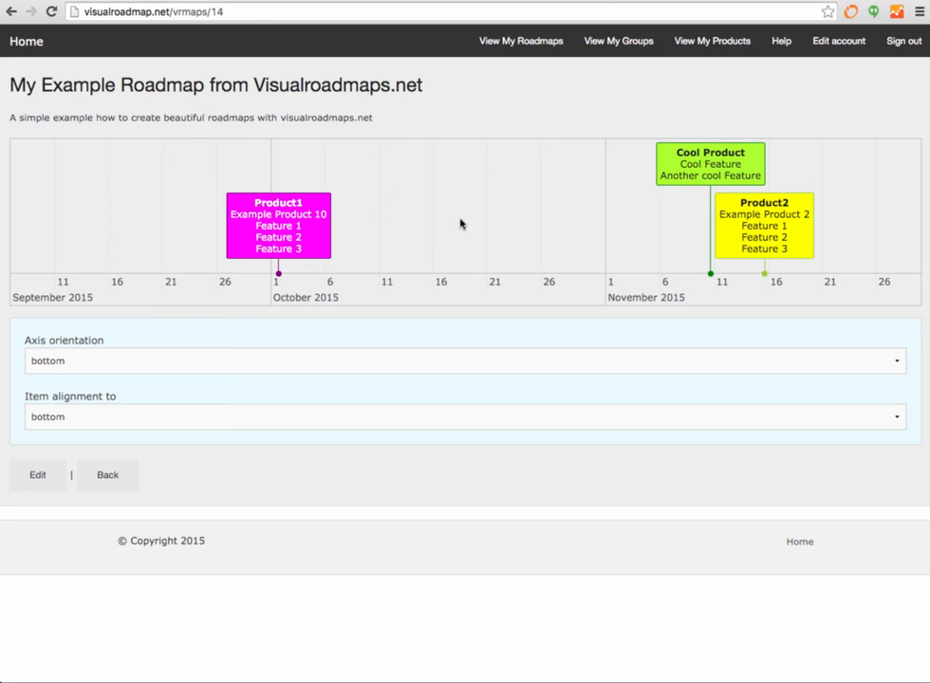
mouse_move(440, 219)
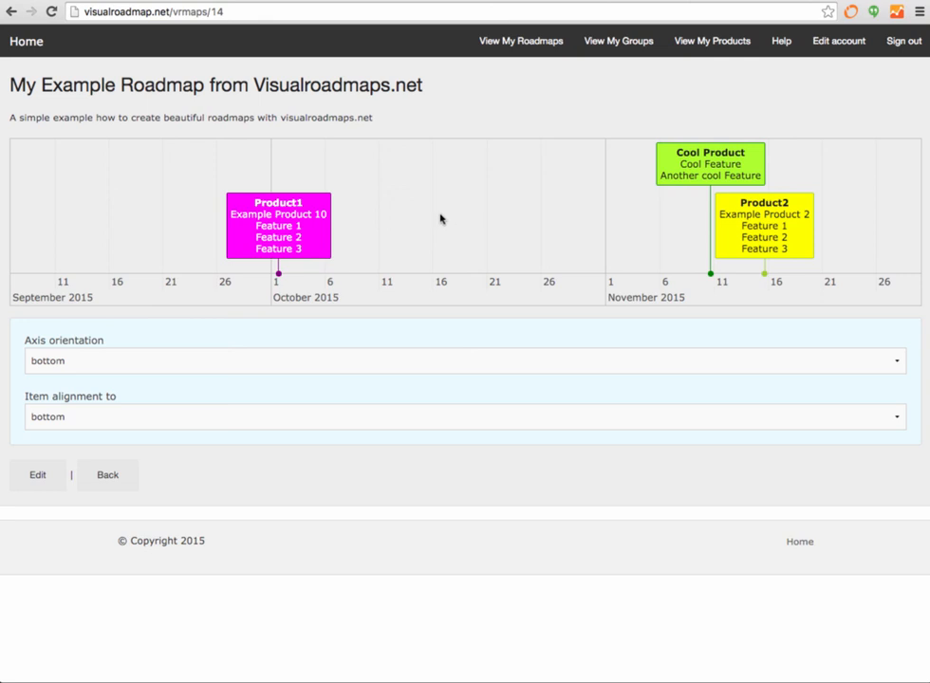
mouse_move(412, 220)
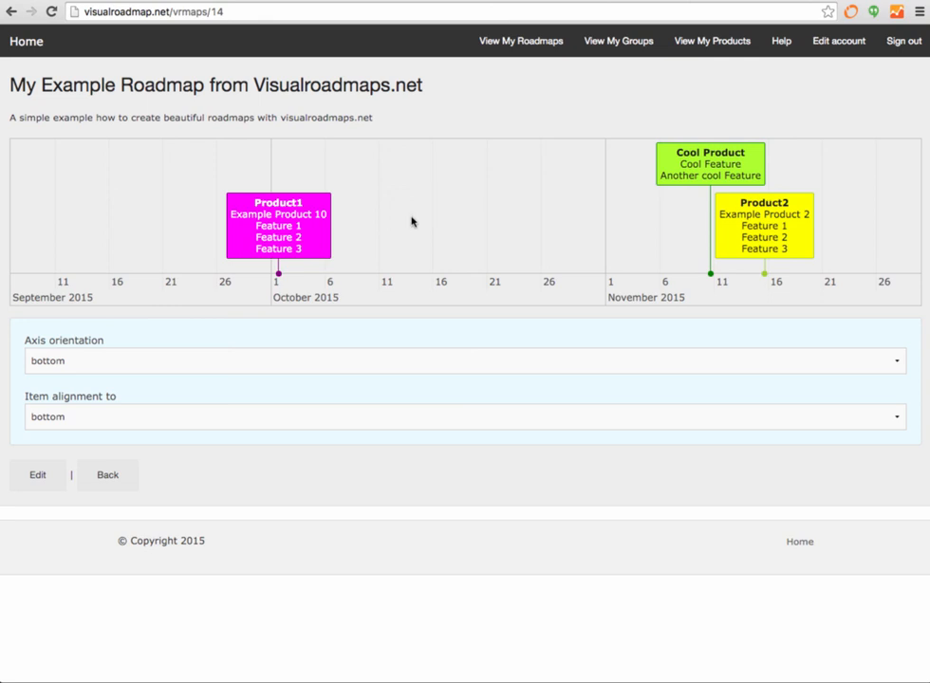
mouse_move(410, 155)
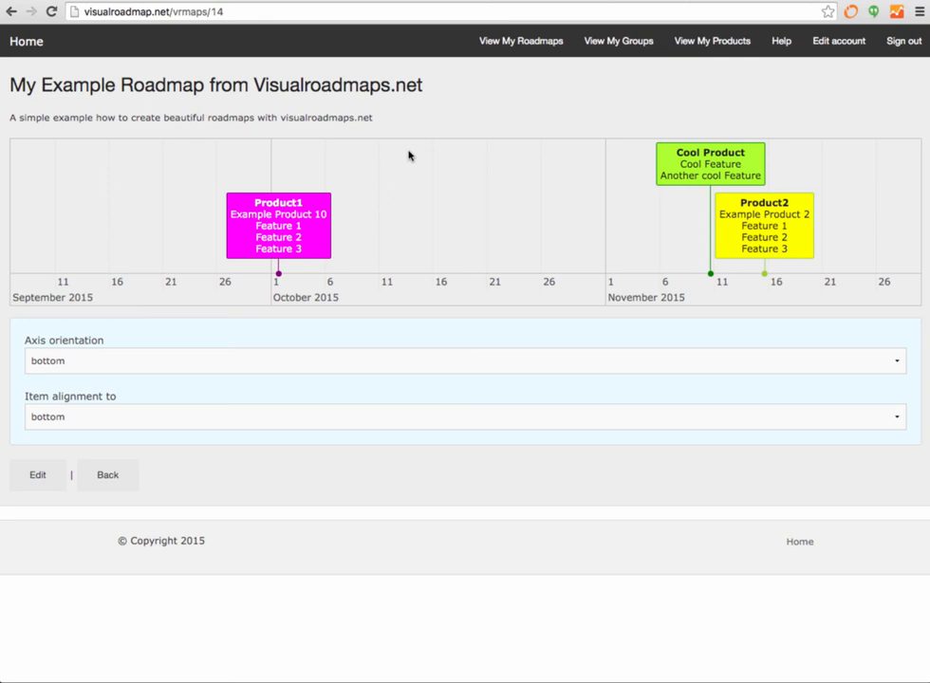
mouse_move(600, 217)
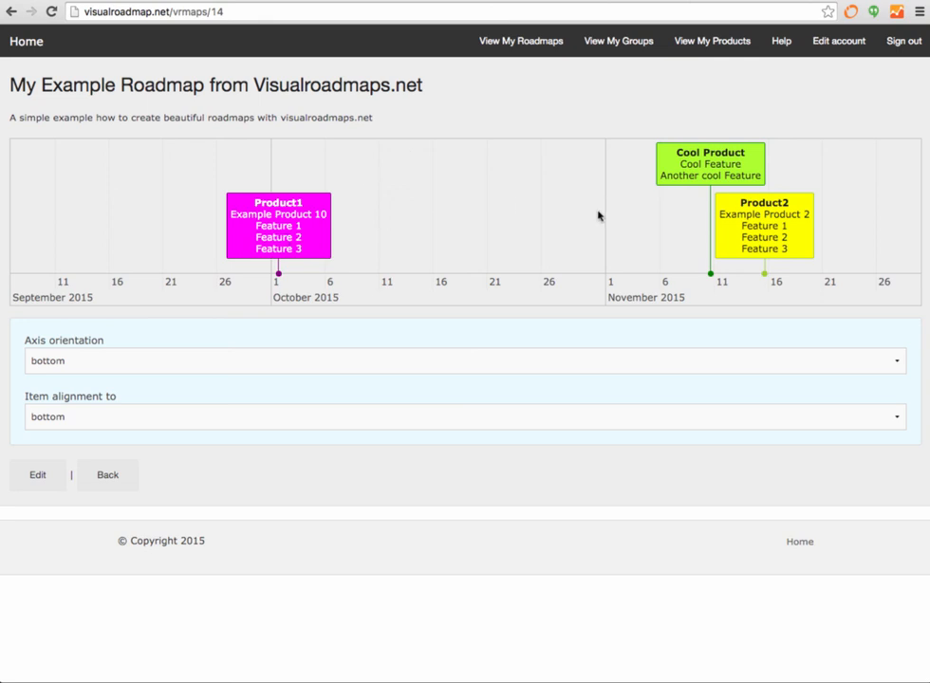
mouse_move(308, 53)
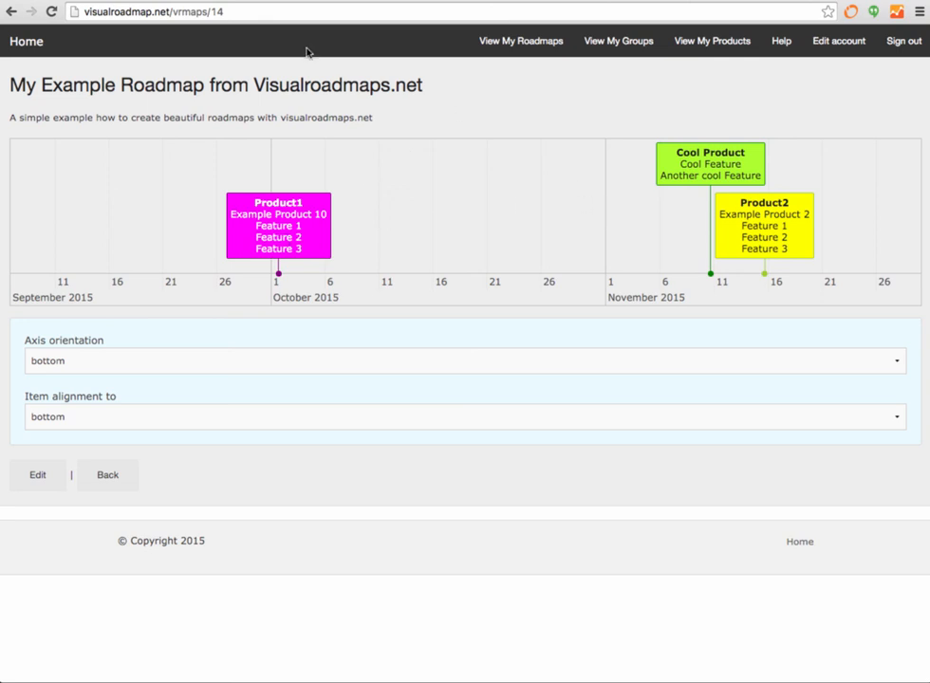